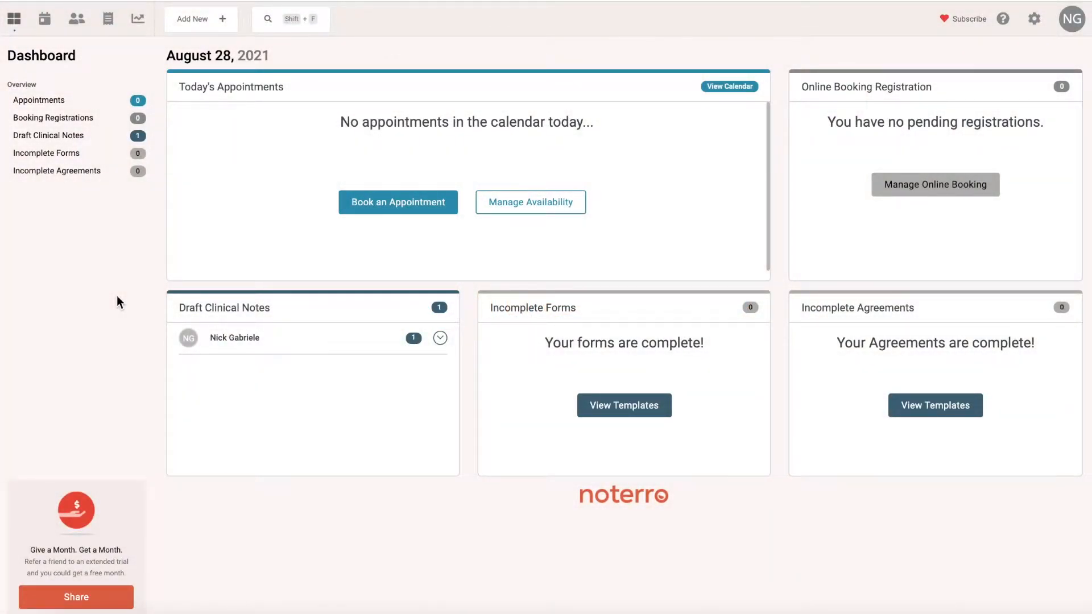
pyautogui.moveTo(137, 18)
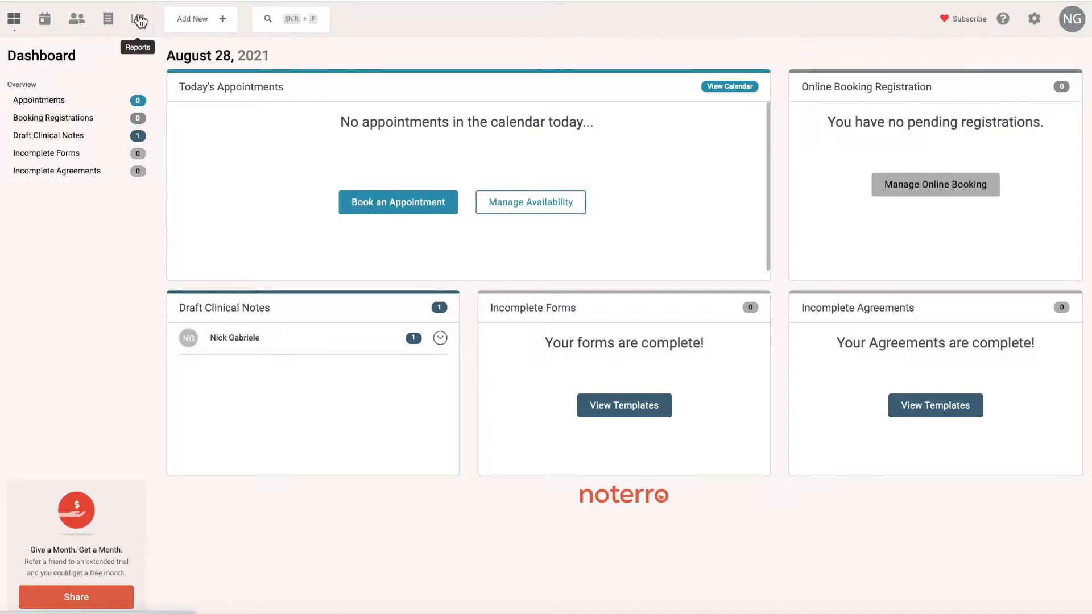
# Go to the All Reports list from the dashboard.
pyautogui.click(137, 19)
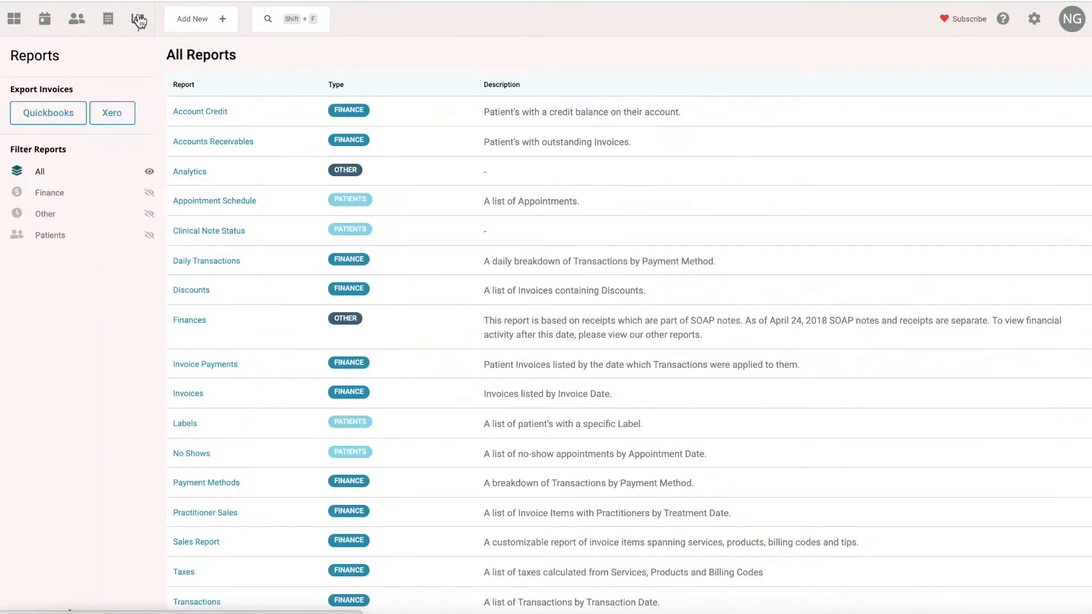
# Filter the reports list to show only Finance reports.
pyautogui.click(200, 20)
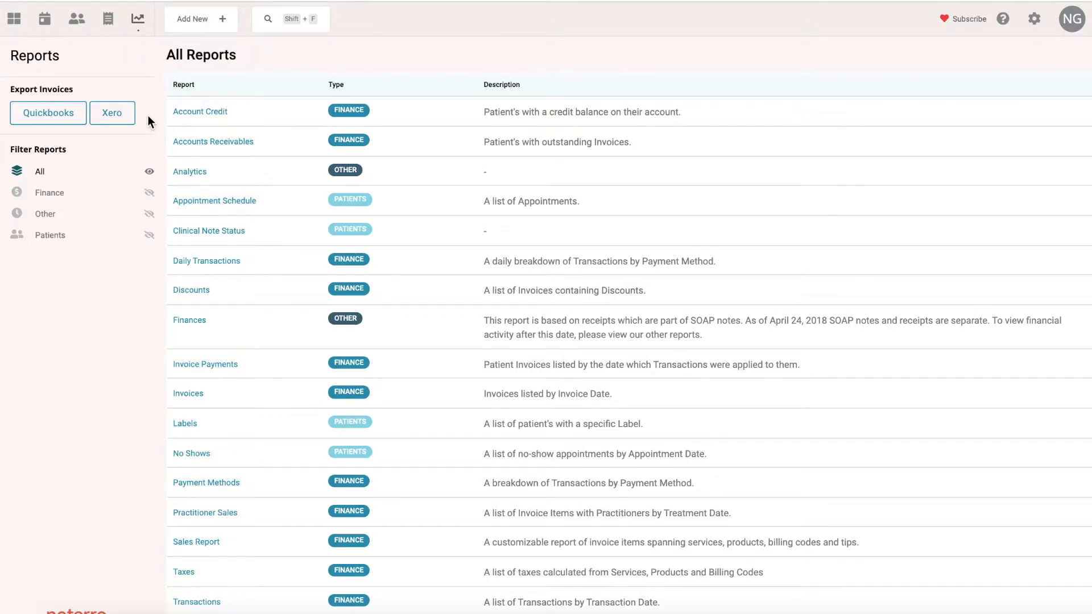
pyautogui.moveTo(4, 107)
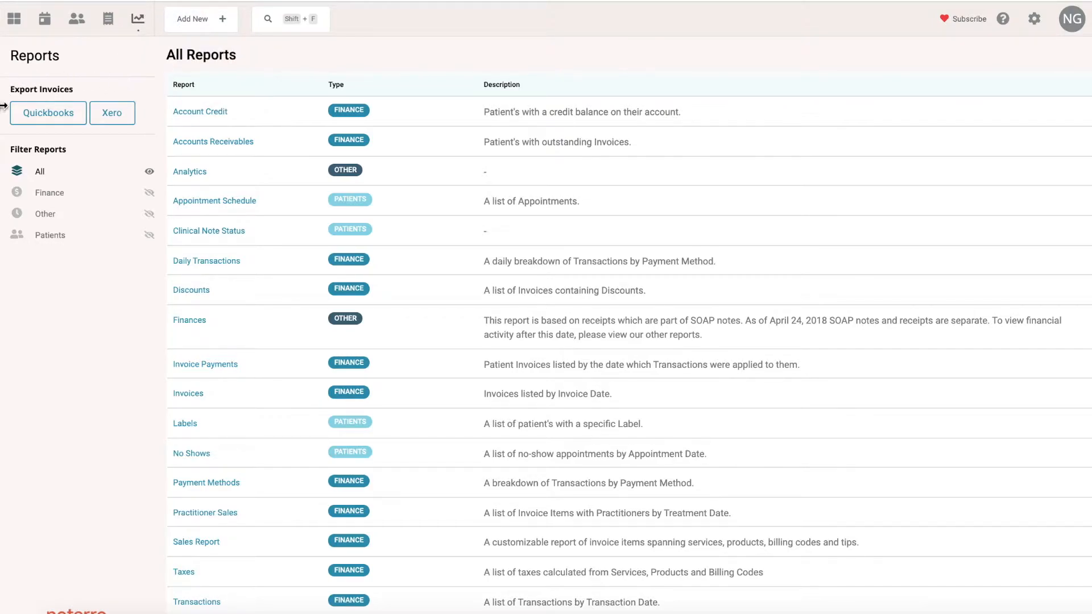
pyautogui.moveTo(23, 136)
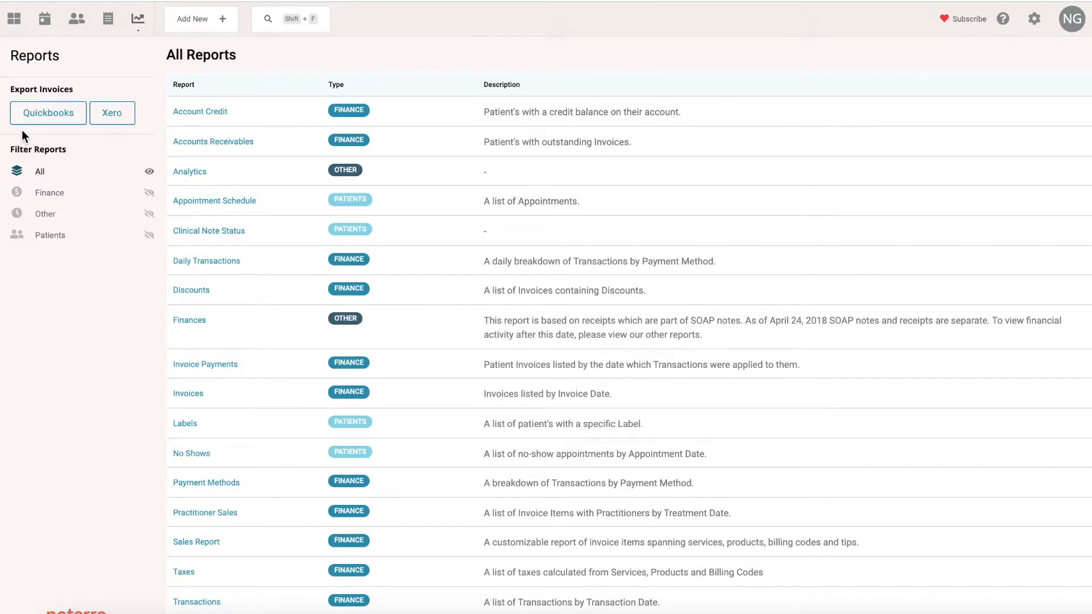
pyautogui.moveTo(102, 138)
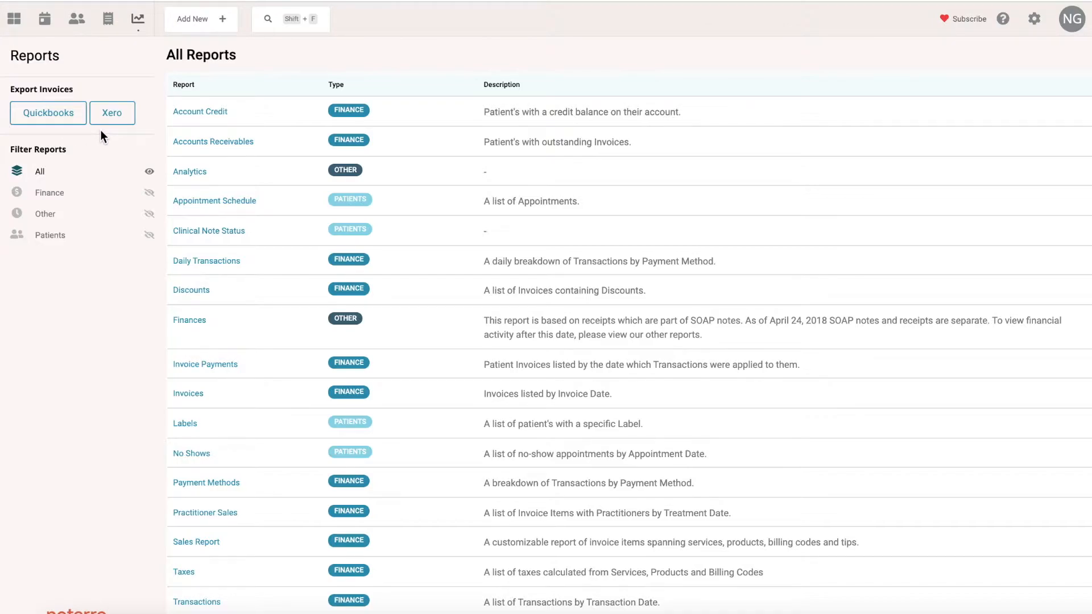
pyautogui.moveTo(49, 193)
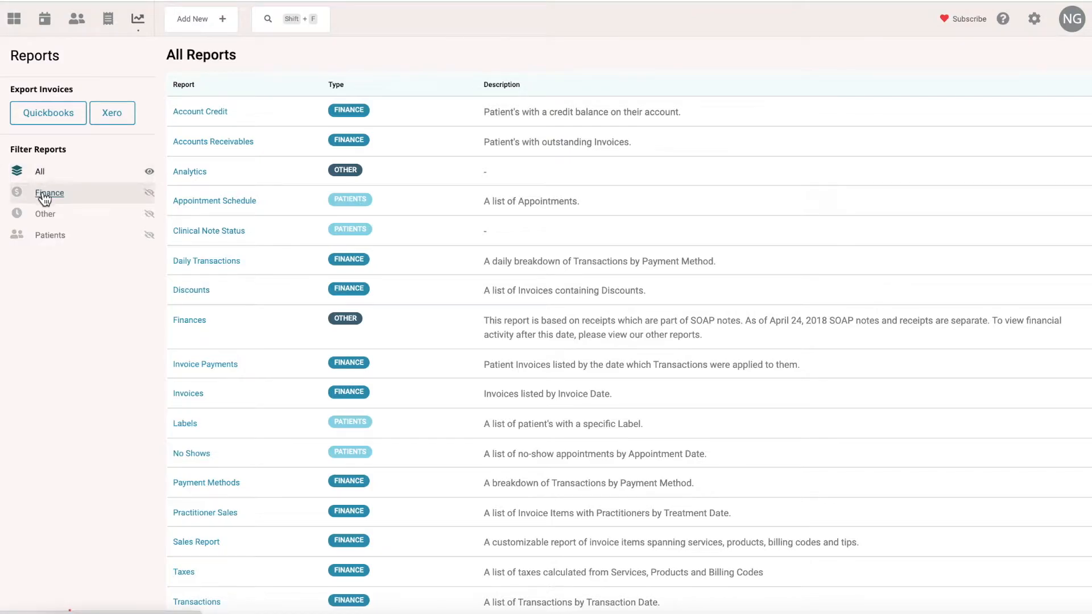
pyautogui.click(49, 193)
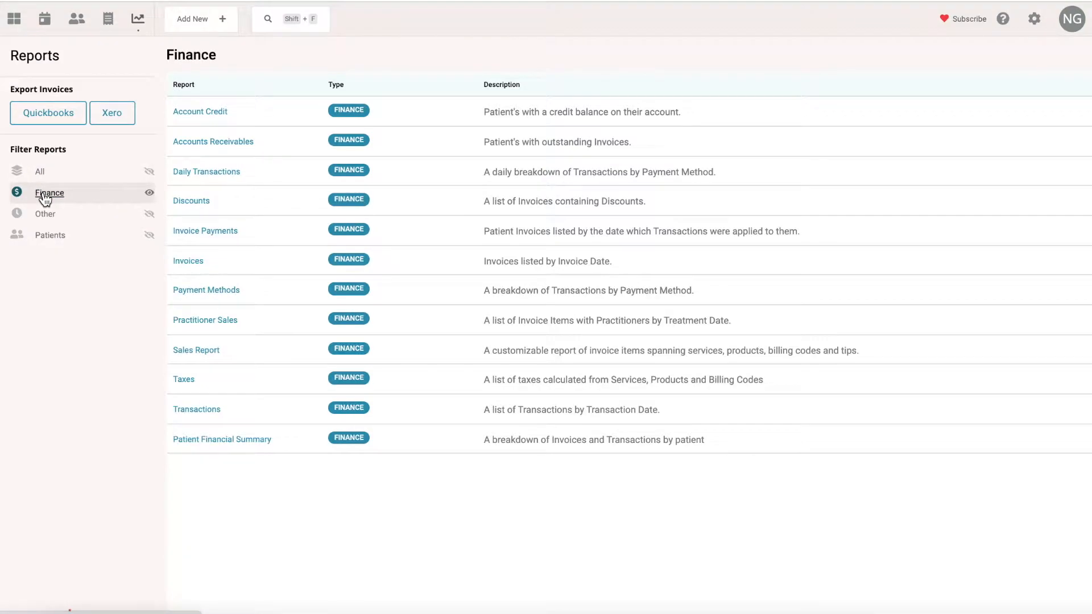
pyautogui.moveTo(56, 261)
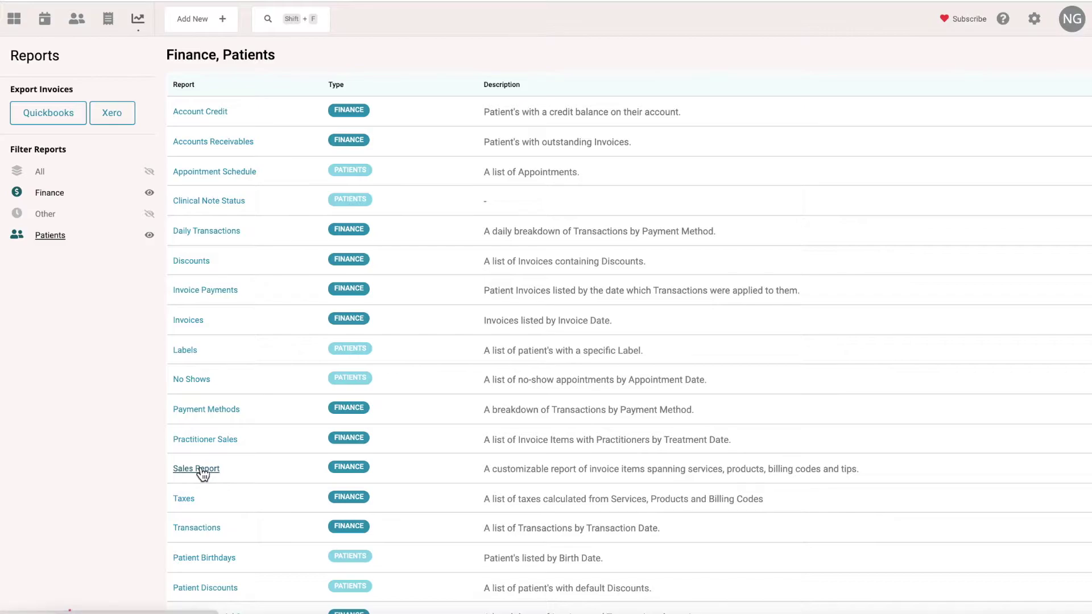
# Load the Sales Report and toggle its summary totals off and back on.
pyautogui.click(195, 468)
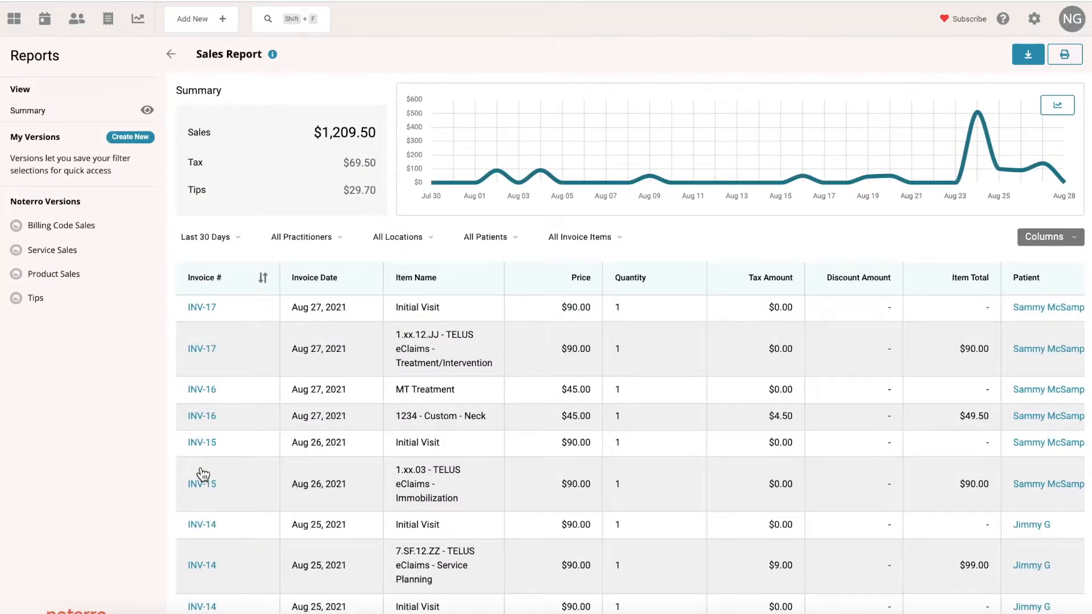
pyautogui.moveTo(27, 111)
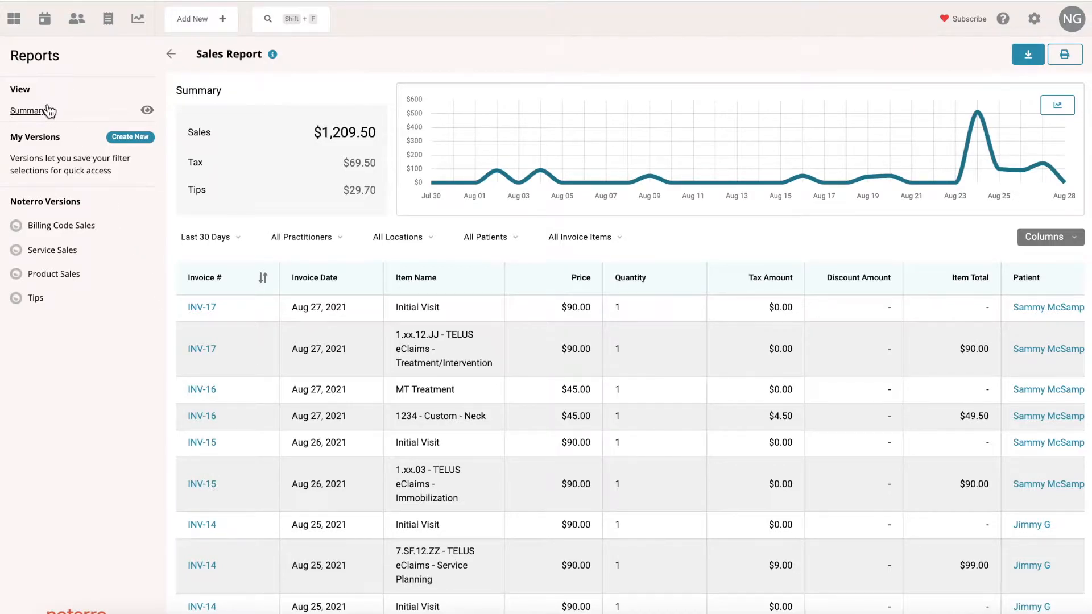
pyautogui.moveTo(369, 112)
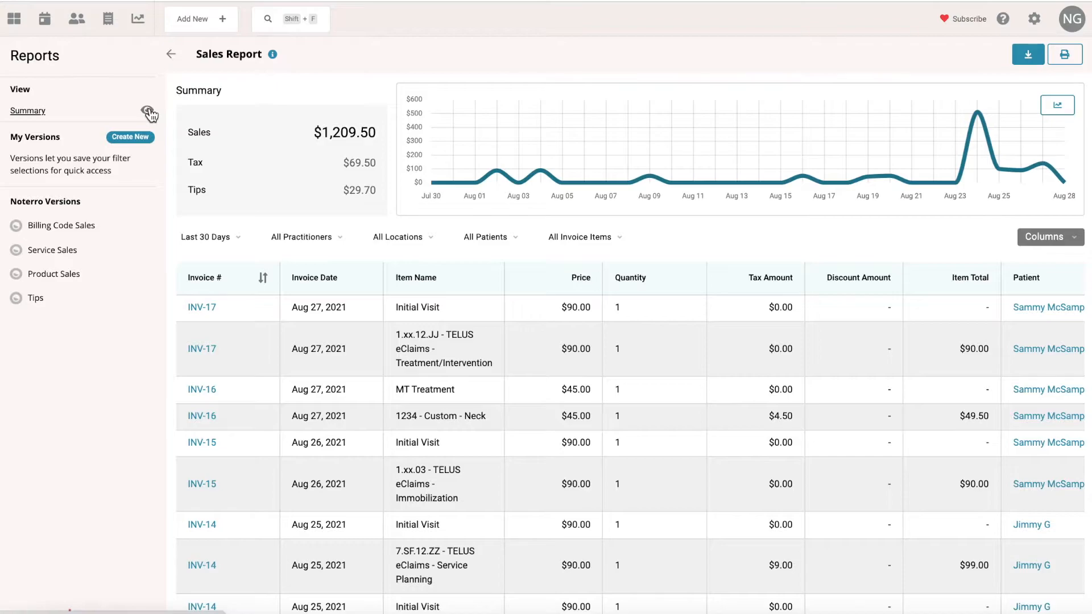
pyautogui.click(146, 111)
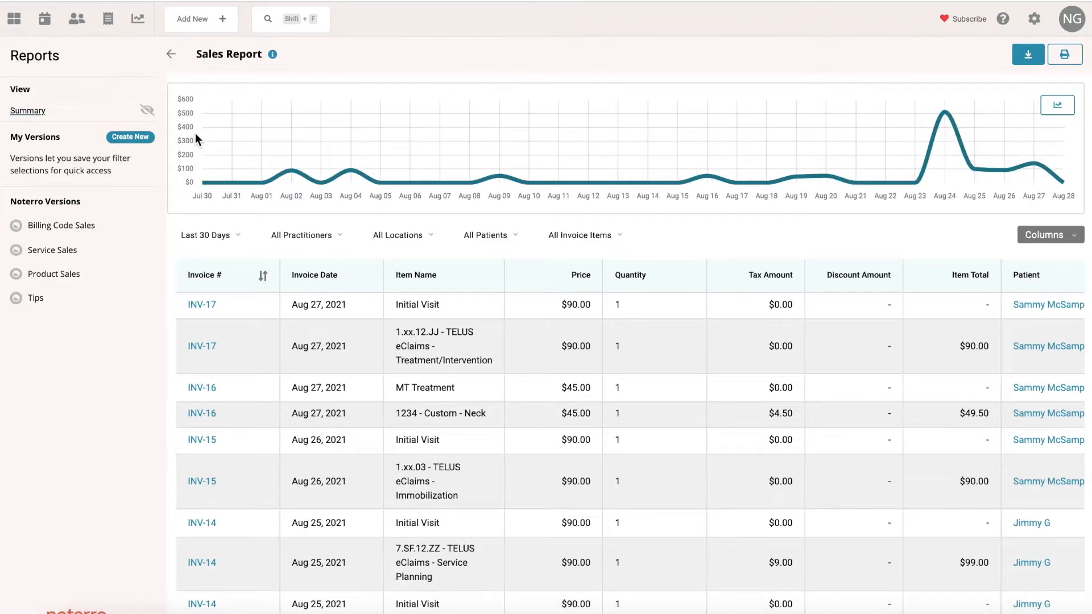
pyautogui.moveTo(847, 167)
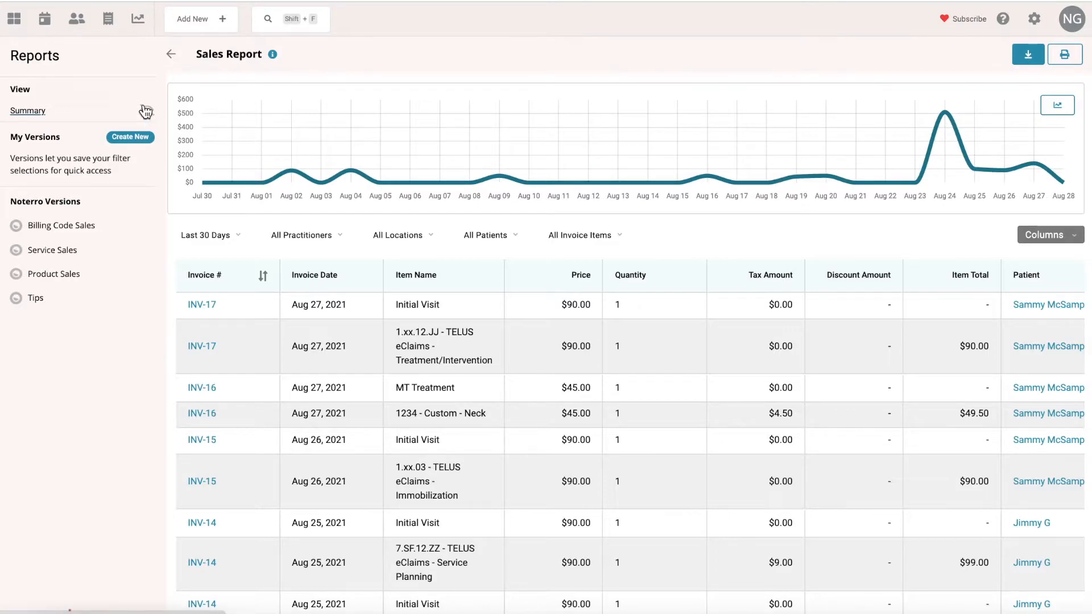
pyautogui.click(27, 110)
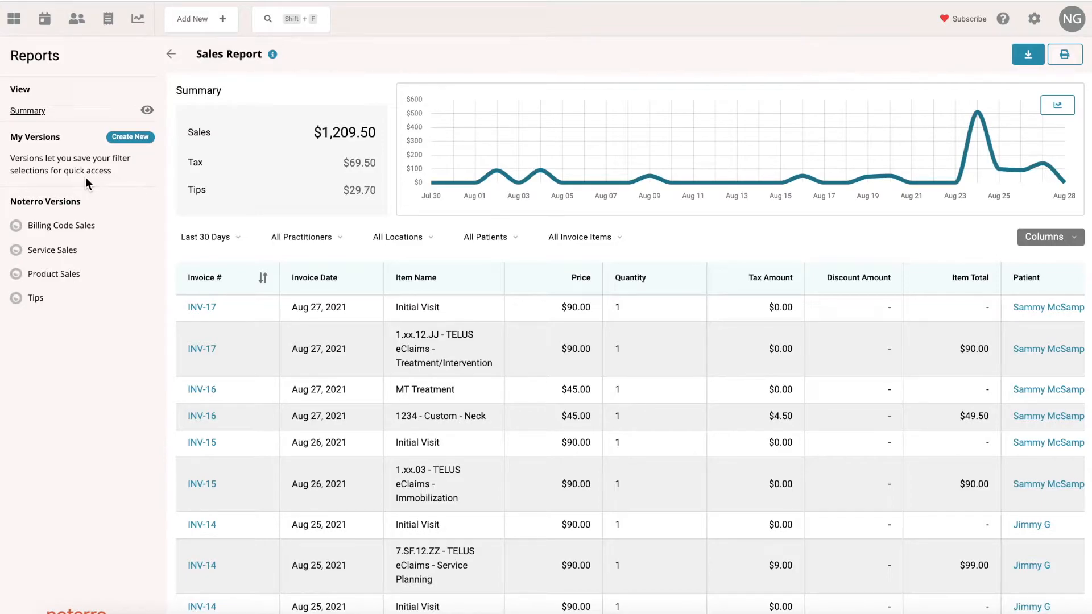
pyautogui.moveTo(71, 200)
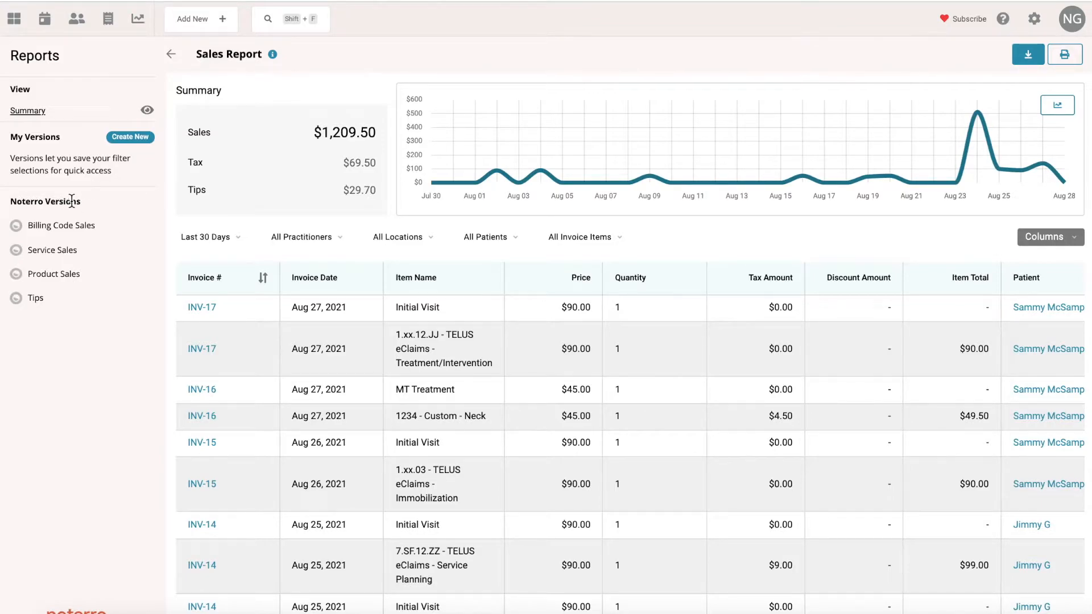
pyautogui.moveTo(61, 226)
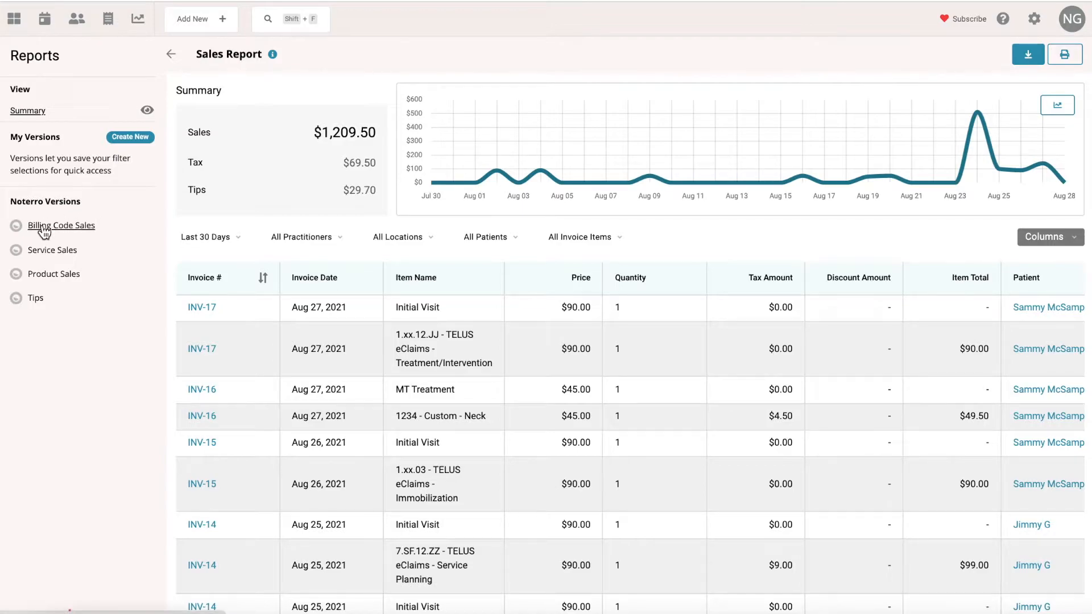
# Load the Billing Code Sales version and review the date range choices.
pyautogui.click(60, 225)
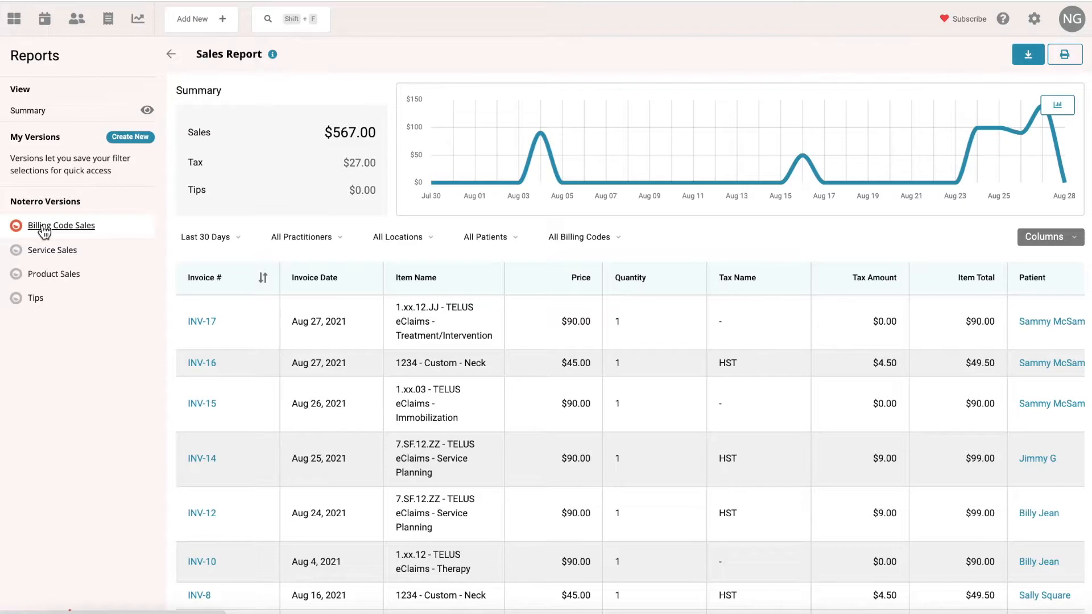
pyautogui.moveTo(172, 252)
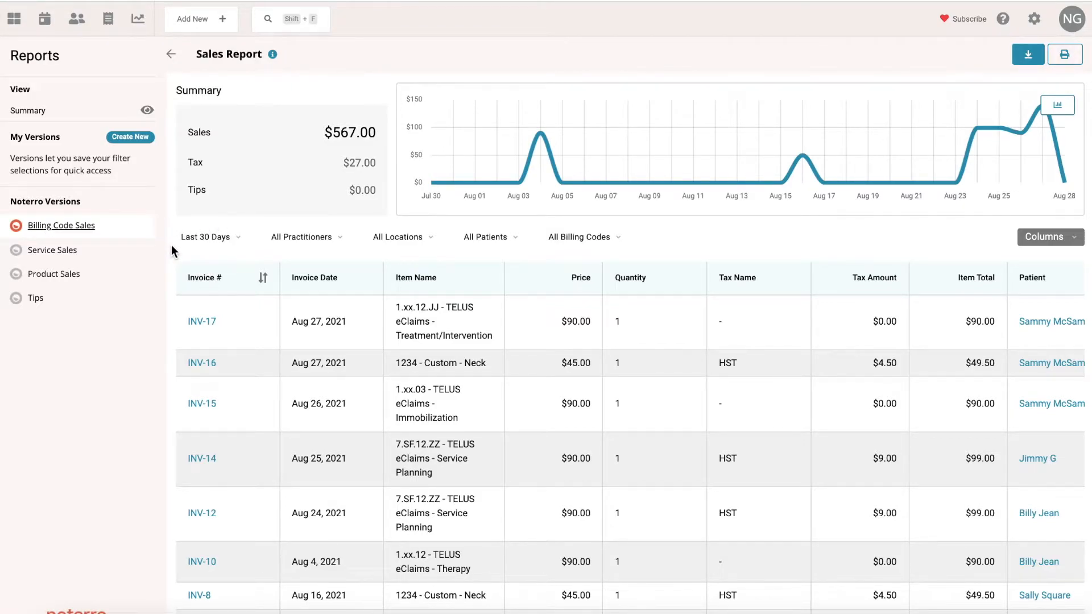
pyautogui.click(205, 236)
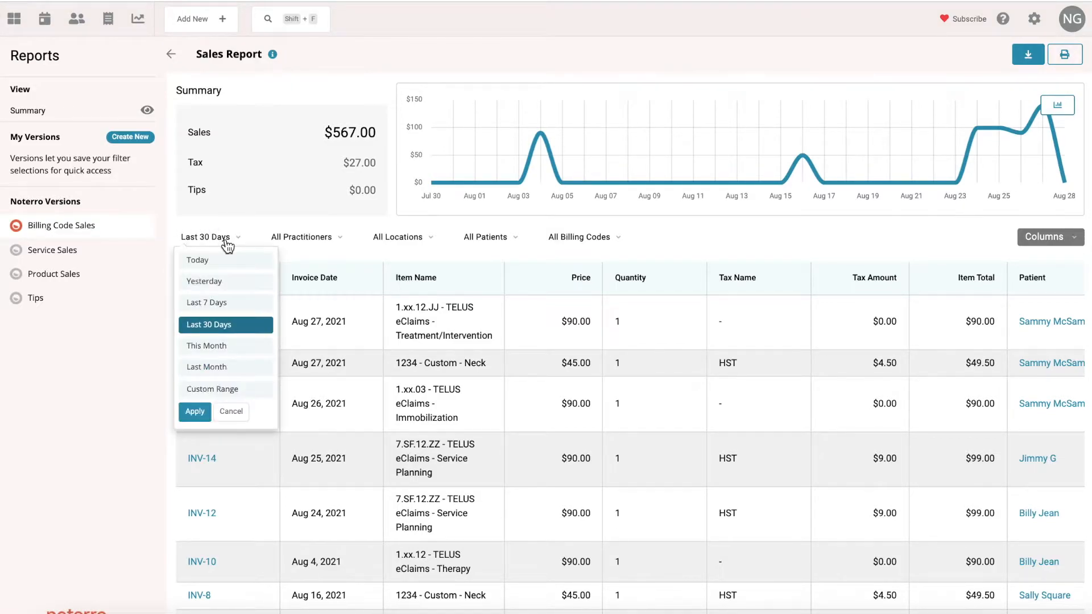
pyautogui.moveTo(222, 284)
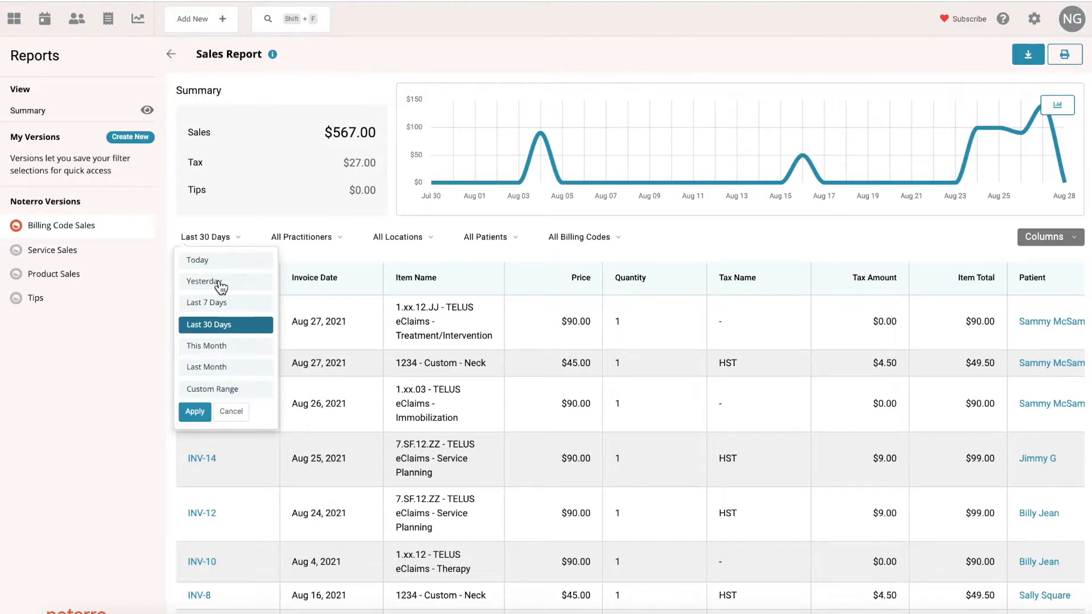
pyautogui.moveTo(206, 393)
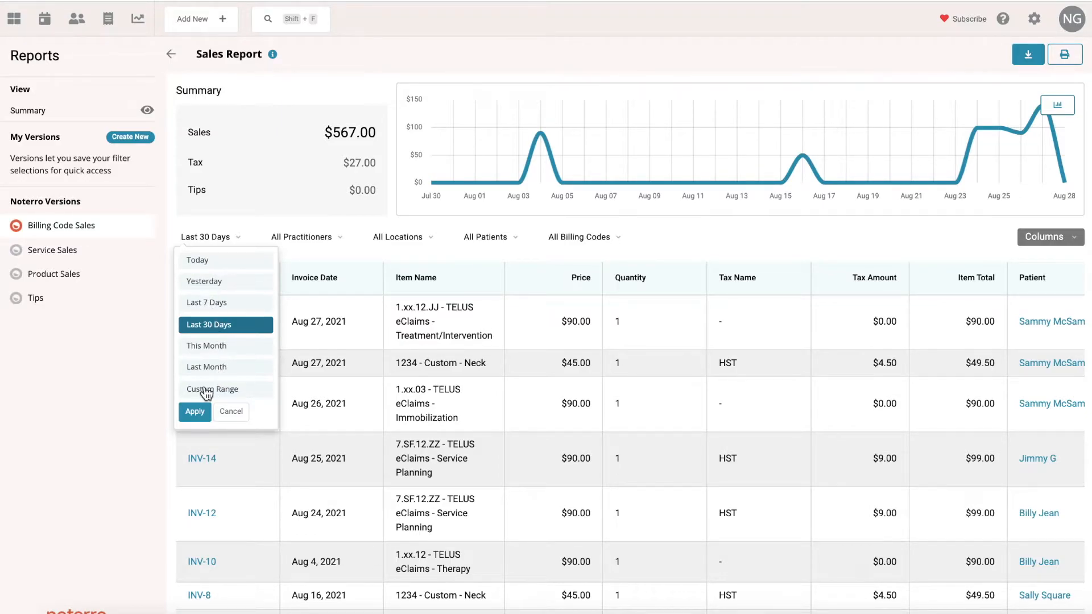
pyautogui.moveTo(137, 351)
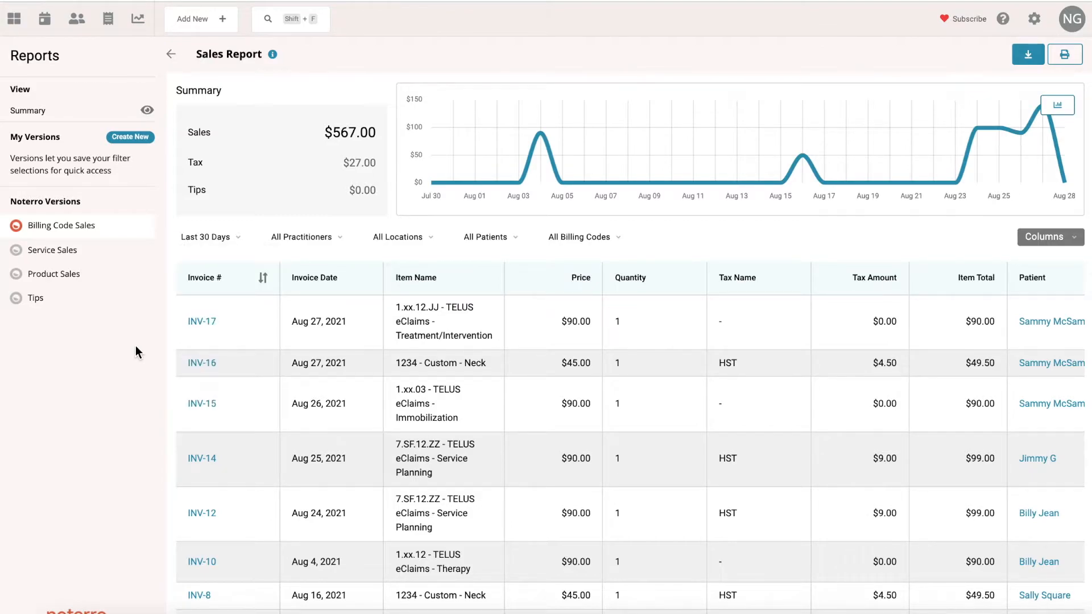
pyautogui.moveTo(130, 136)
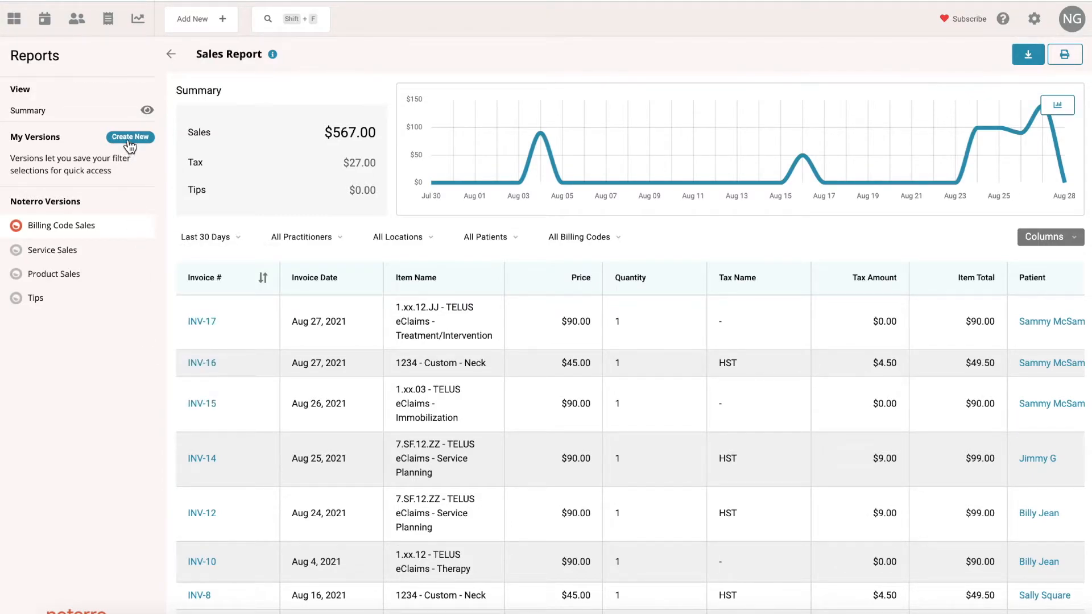
# Create a new report version named 'Joe Strummer'.
pyautogui.click(129, 137)
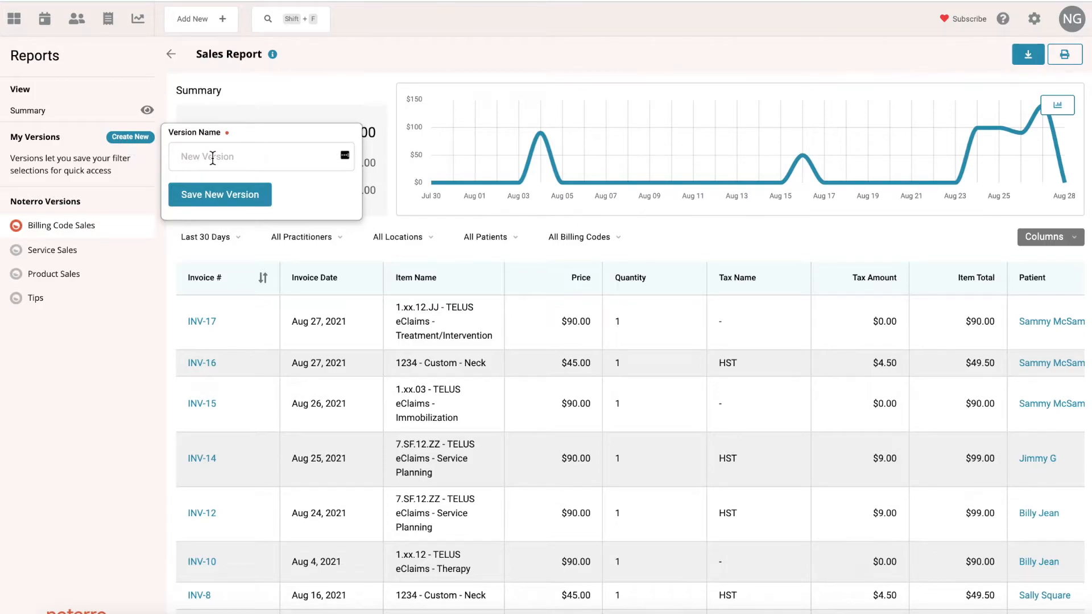
pyautogui.write('JOe')
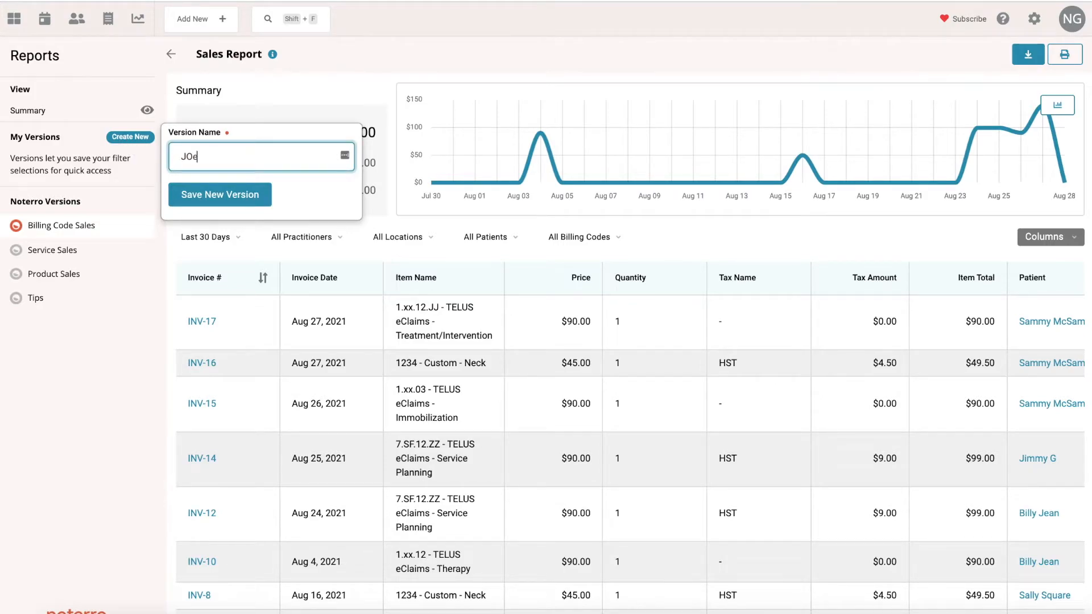
pyautogui.press('Backspace')
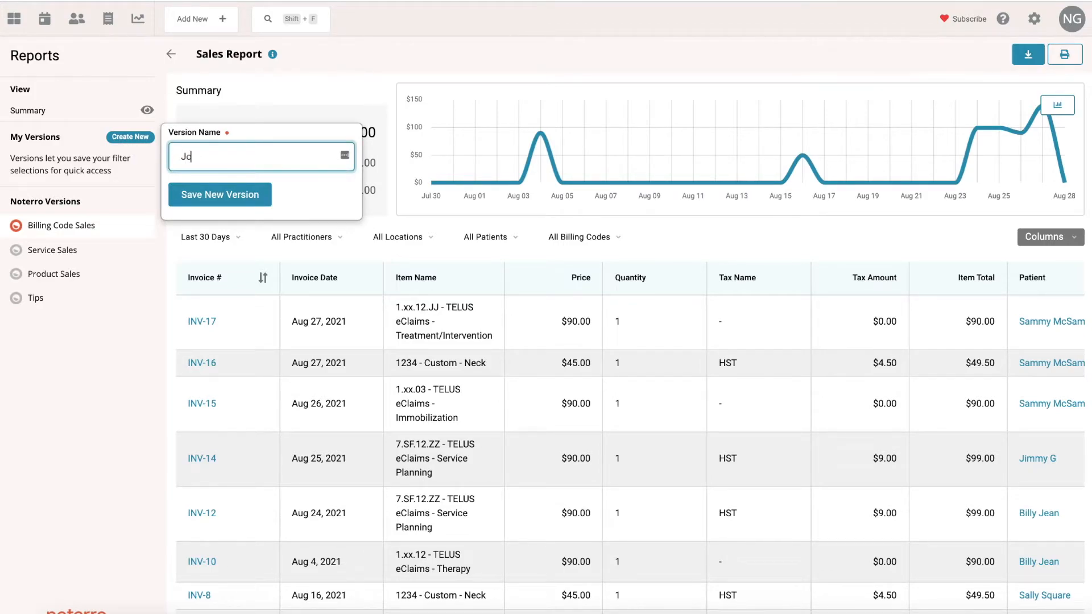
pyautogui.write('Joe St')
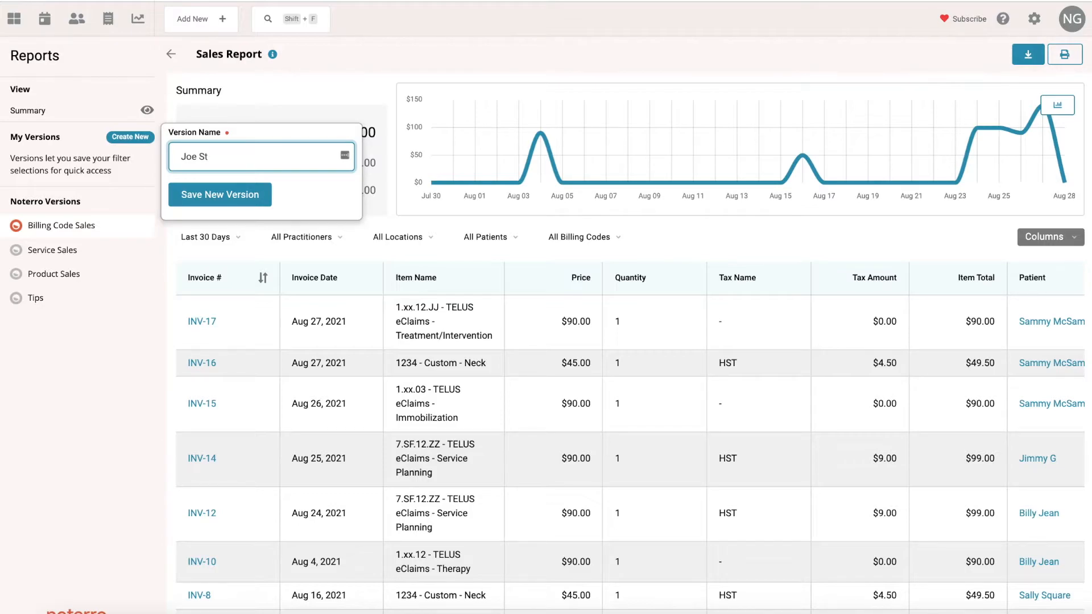
pyautogui.write('rummer')
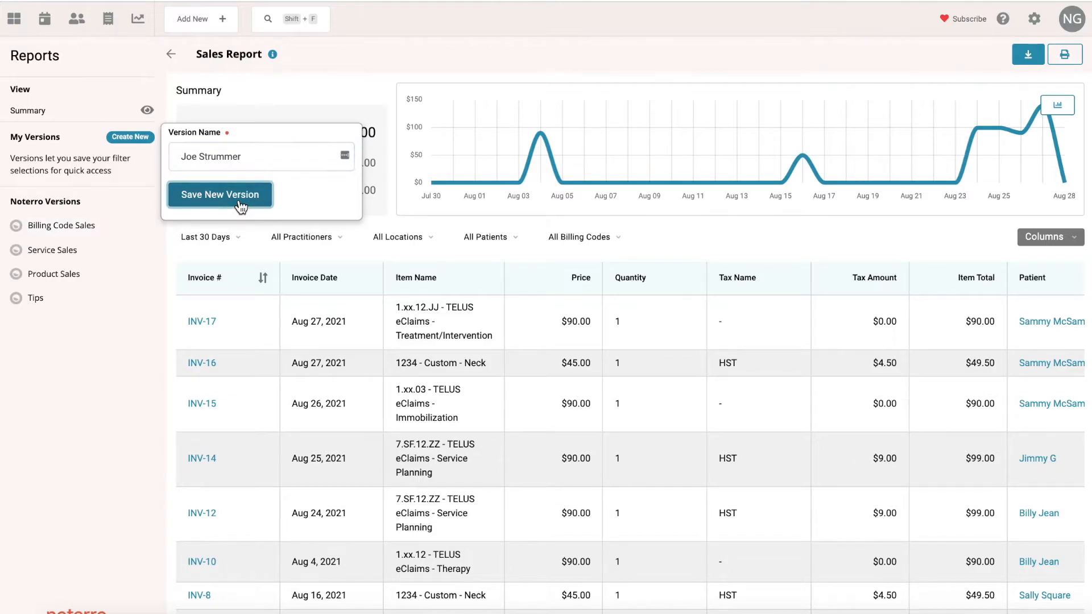
# Save the version and filter practitioners to Joe Strummer only.
pyautogui.click(219, 195)
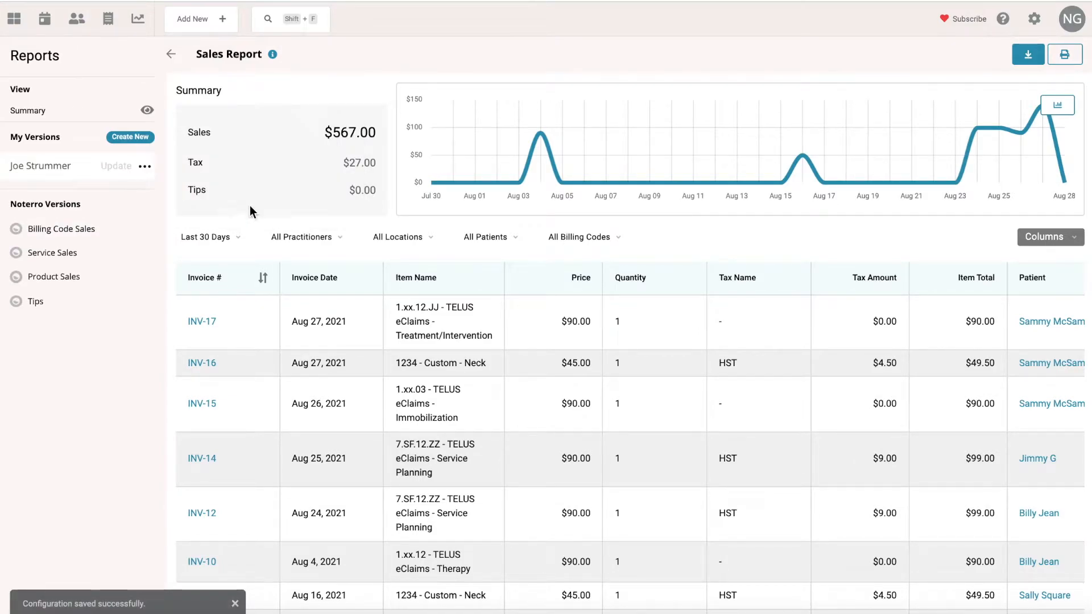
pyautogui.click(305, 236)
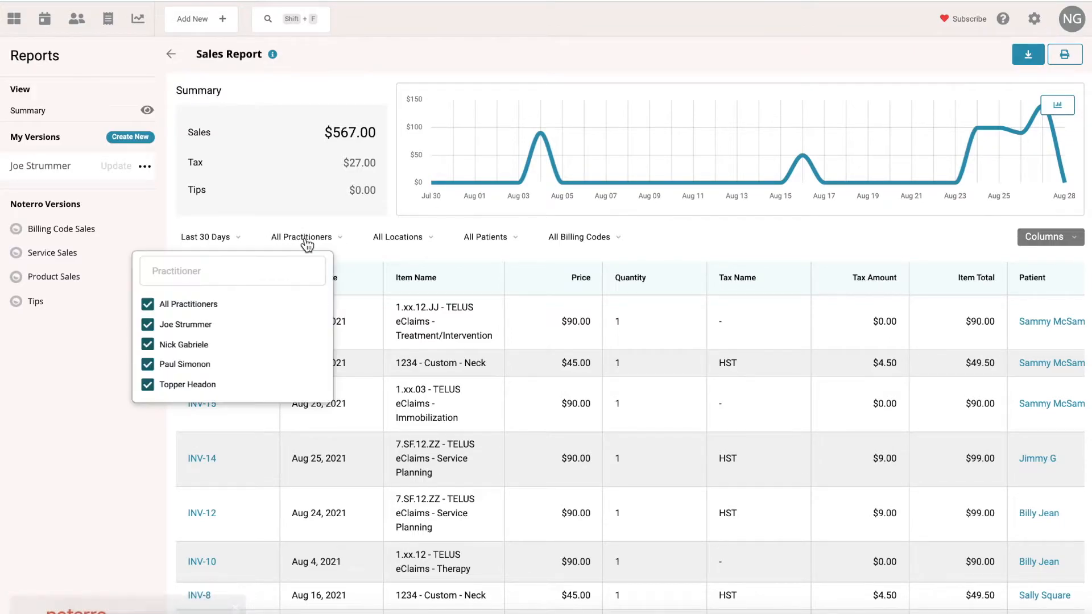
pyautogui.click(148, 303)
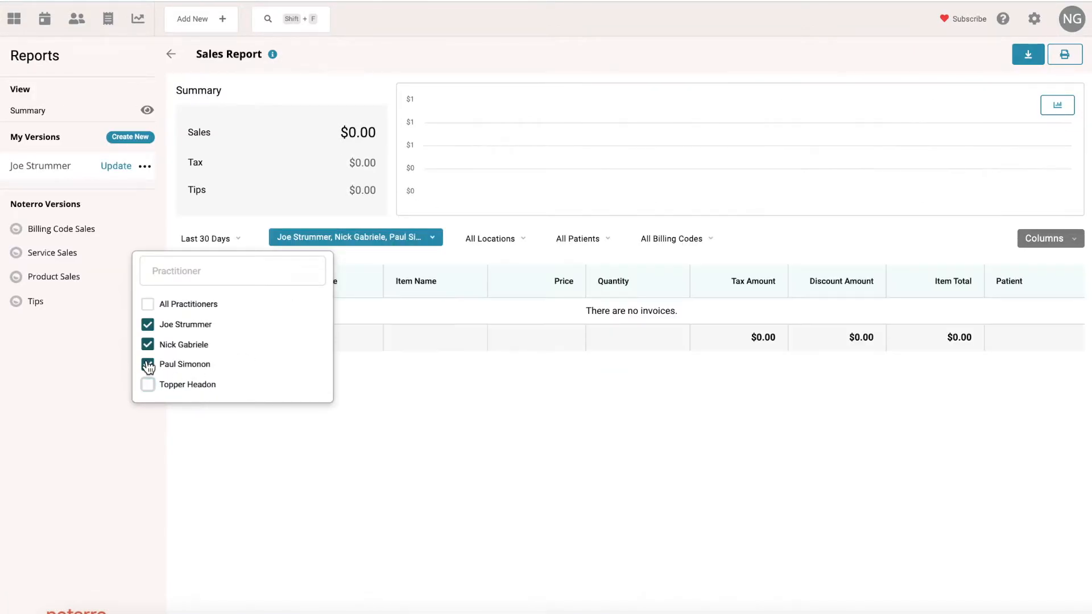
pyautogui.click(148, 363)
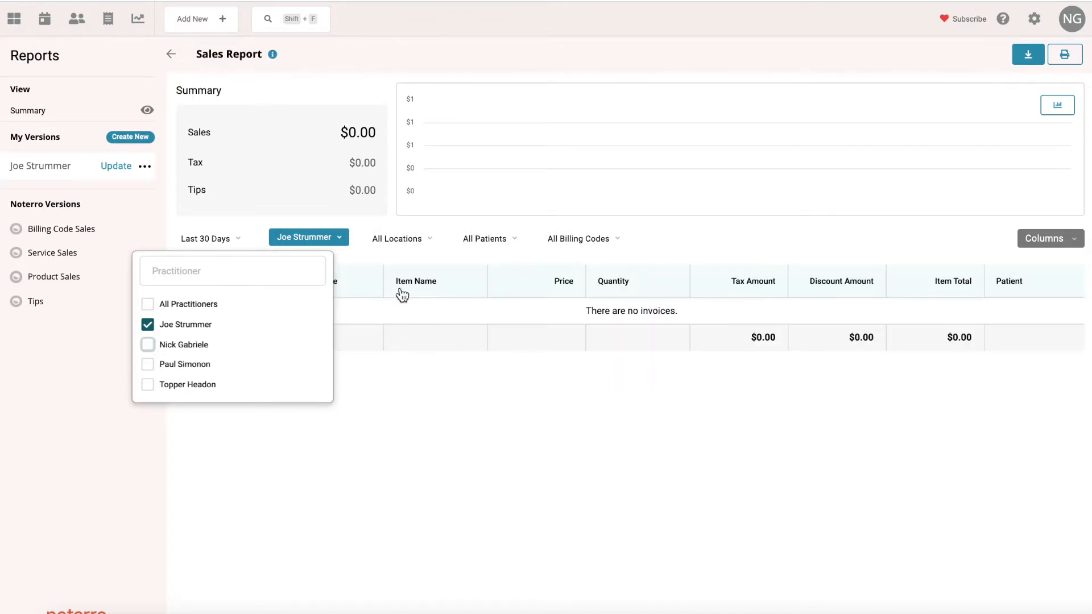
pyautogui.click(402, 238)
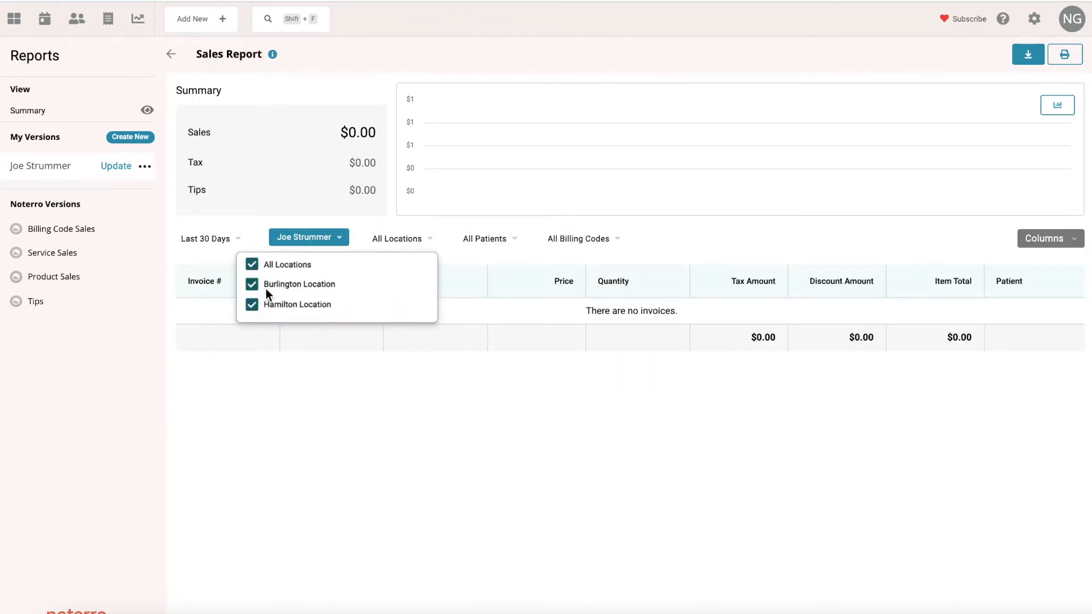
pyautogui.moveTo(352, 290)
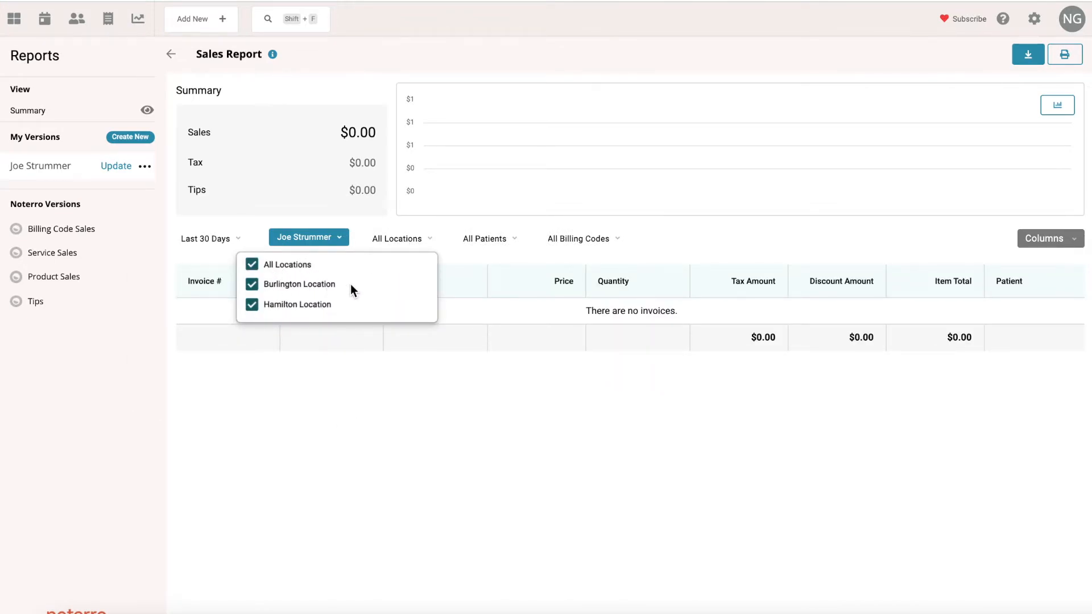
pyautogui.click(485, 238)
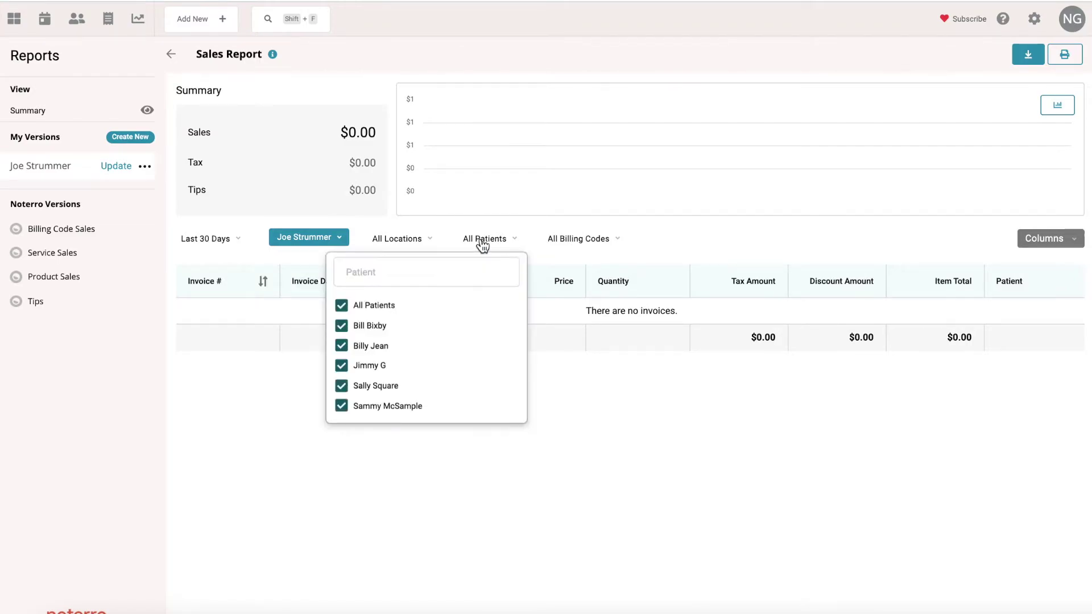
pyautogui.moveTo(398, 325)
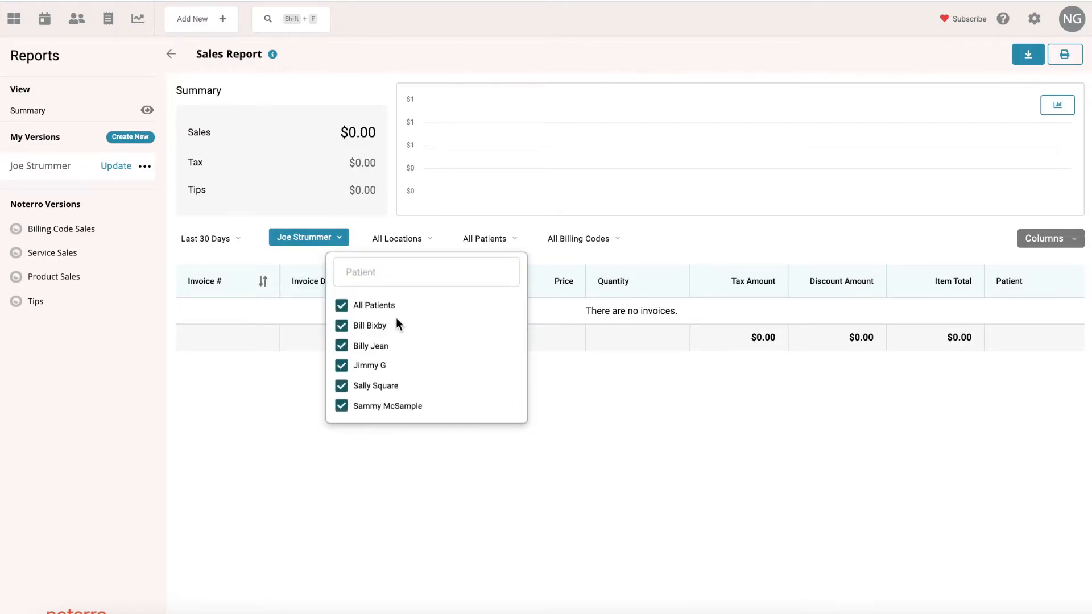
pyautogui.moveTo(374, 341)
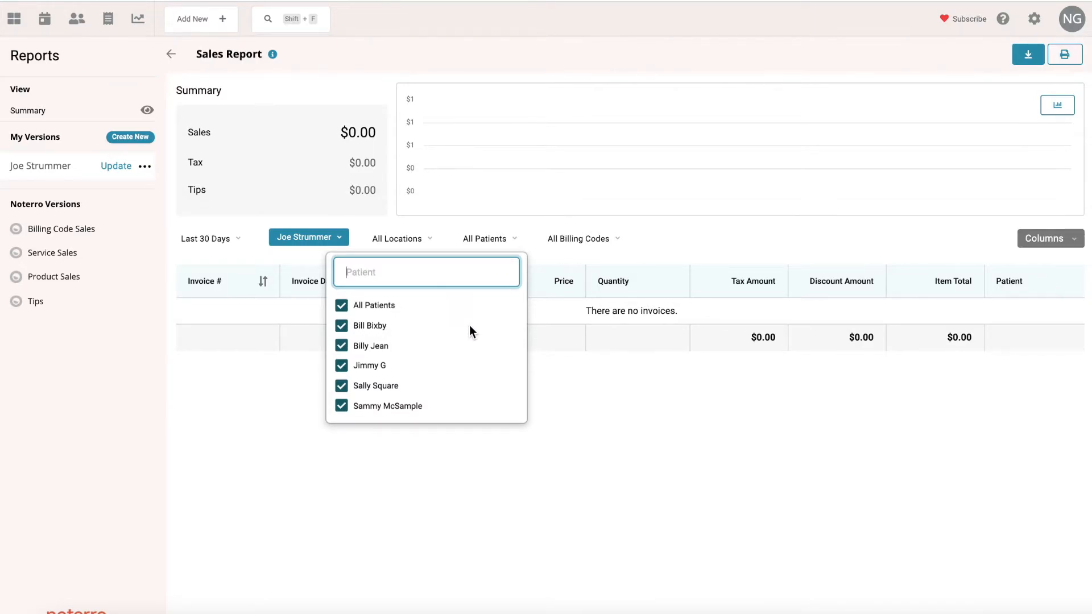
# Include All Services and Tips in the billing code filter.
pyautogui.click(582, 239)
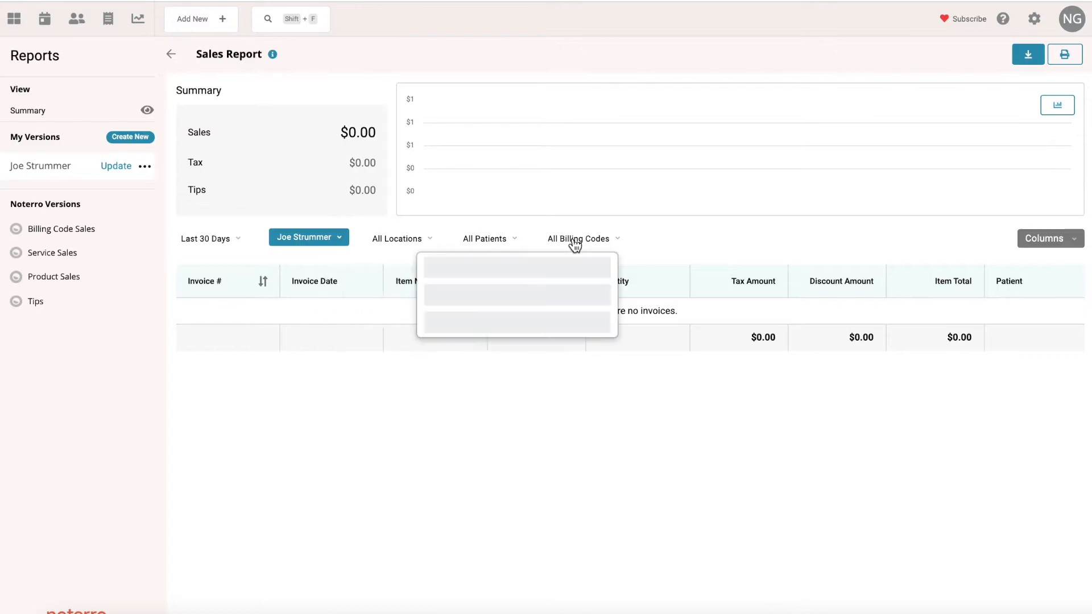
pyautogui.click(579, 238)
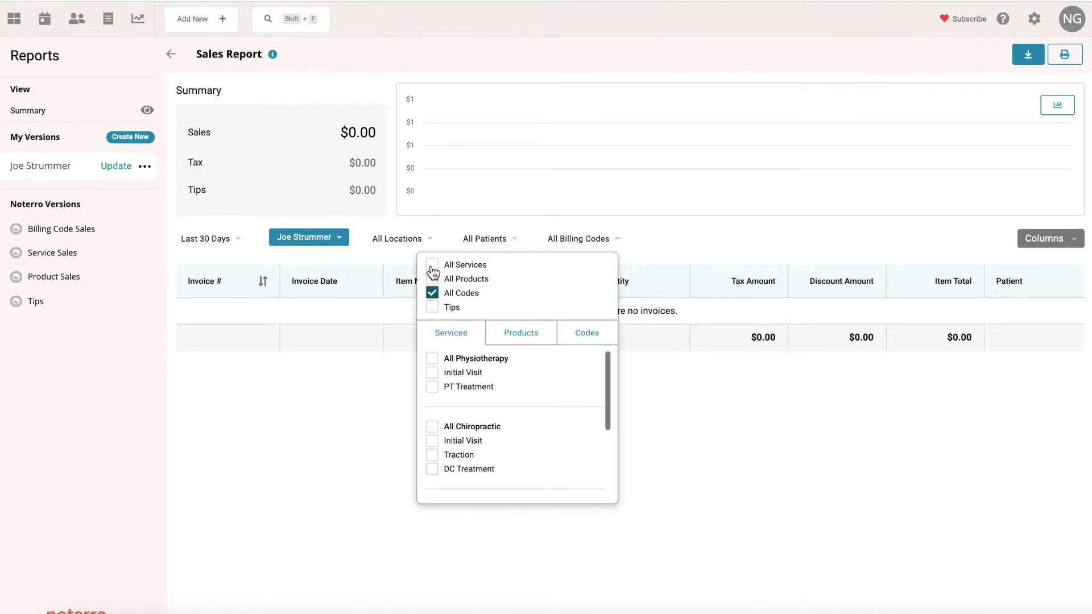
pyautogui.click(432, 265)
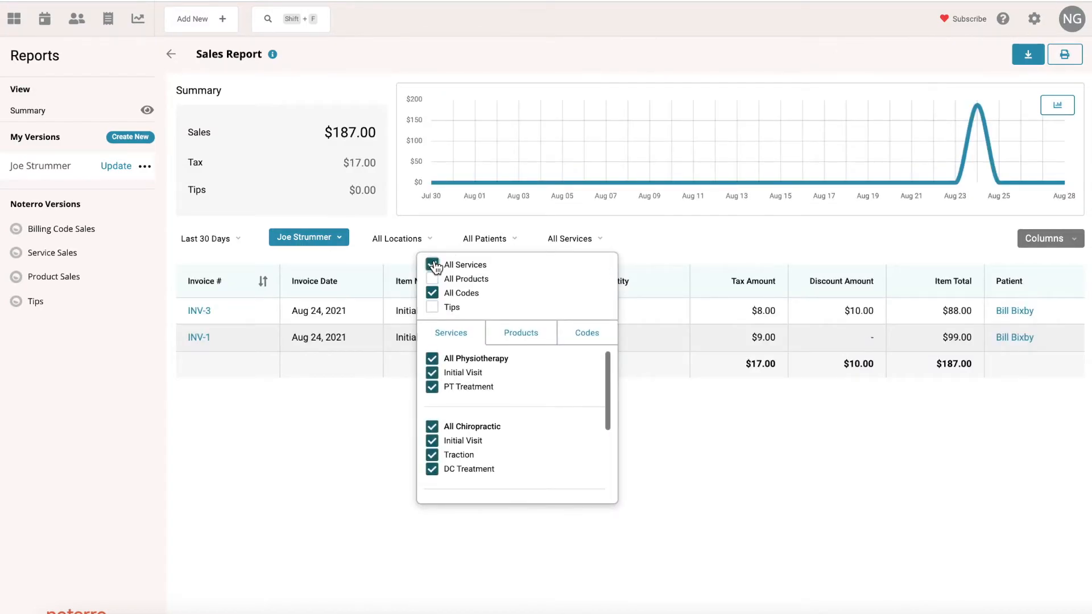
pyautogui.click(432, 279)
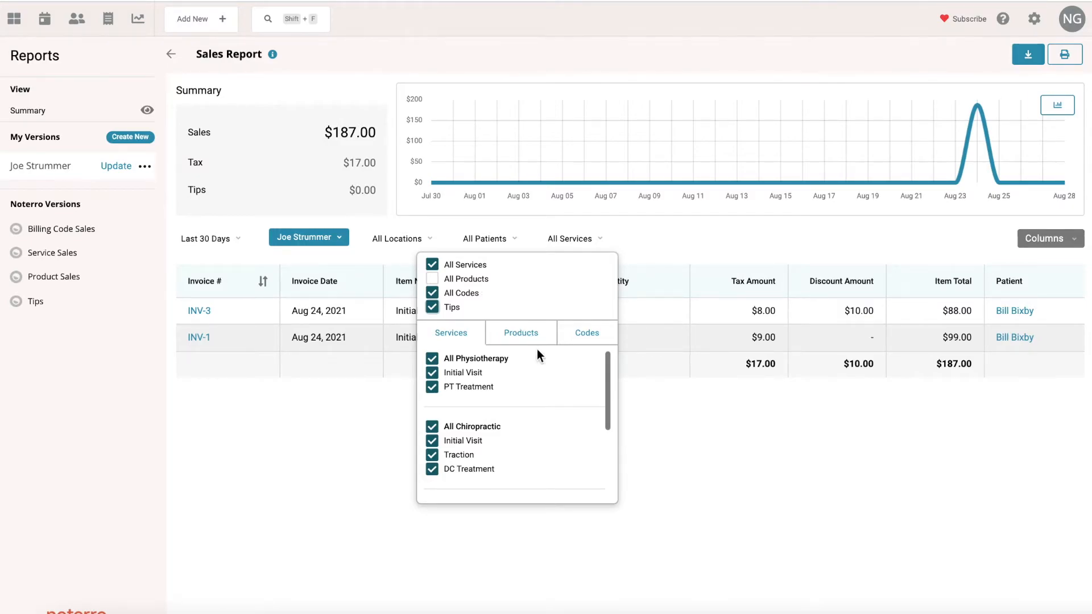
pyautogui.click(847, 382)
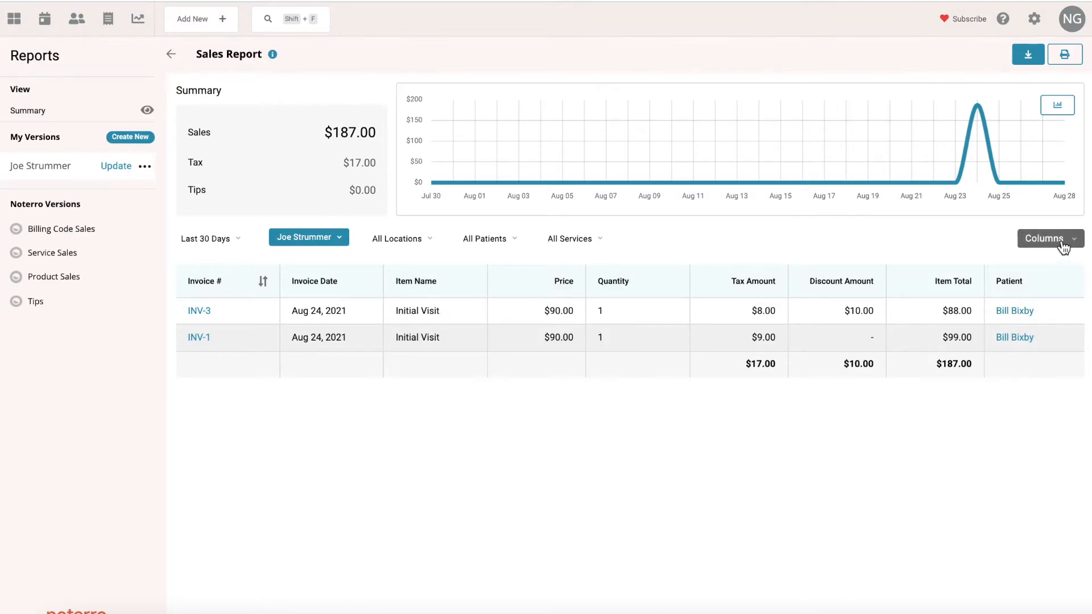
# Add the Balance column to the report table.
pyautogui.click(1047, 238)
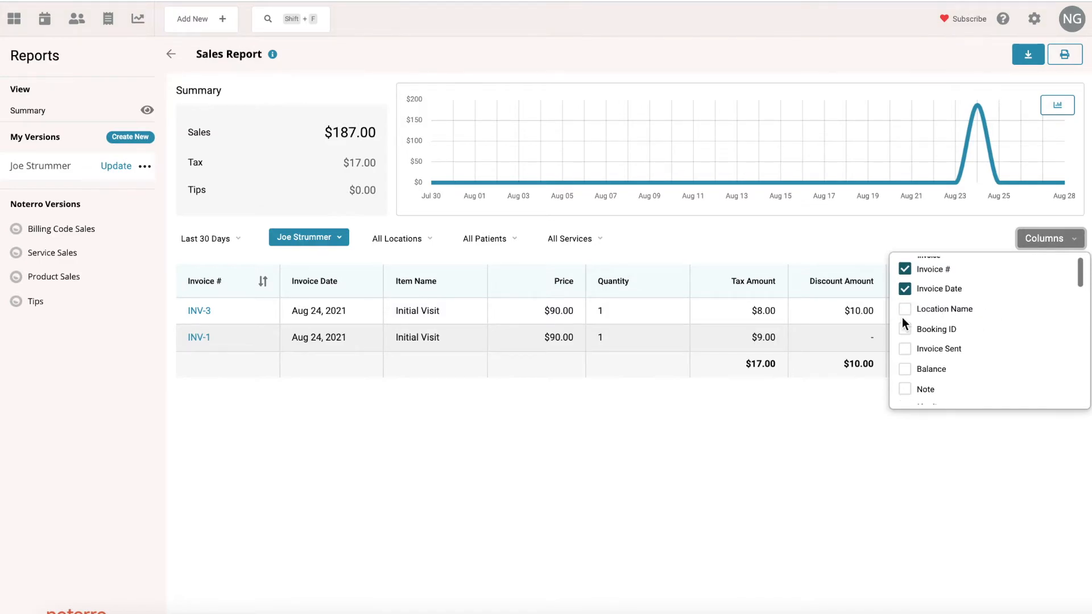
pyautogui.moveTo(984, 354)
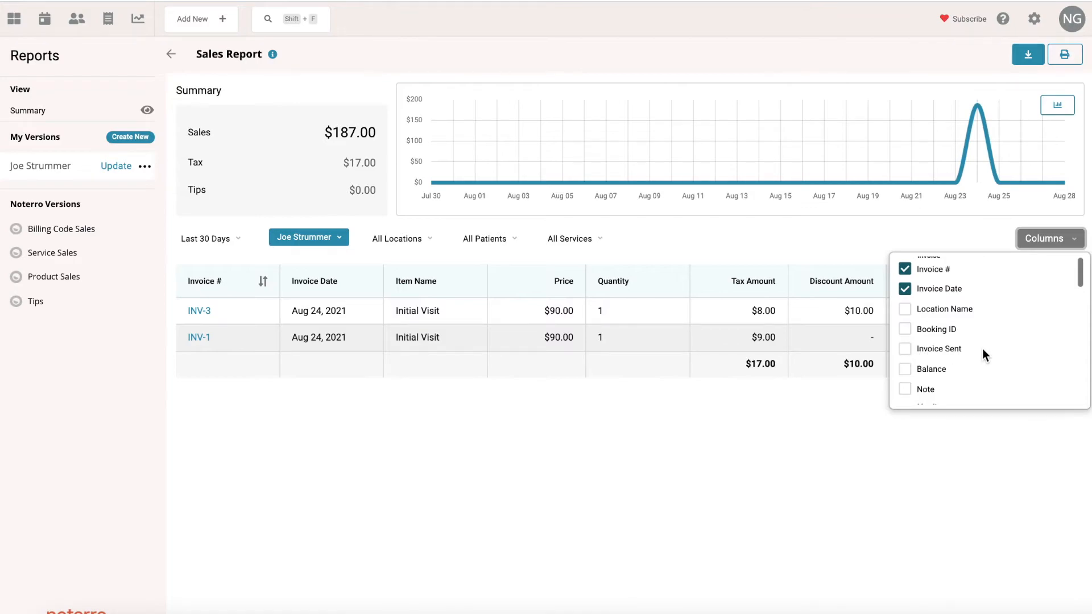
pyautogui.scroll(-3)
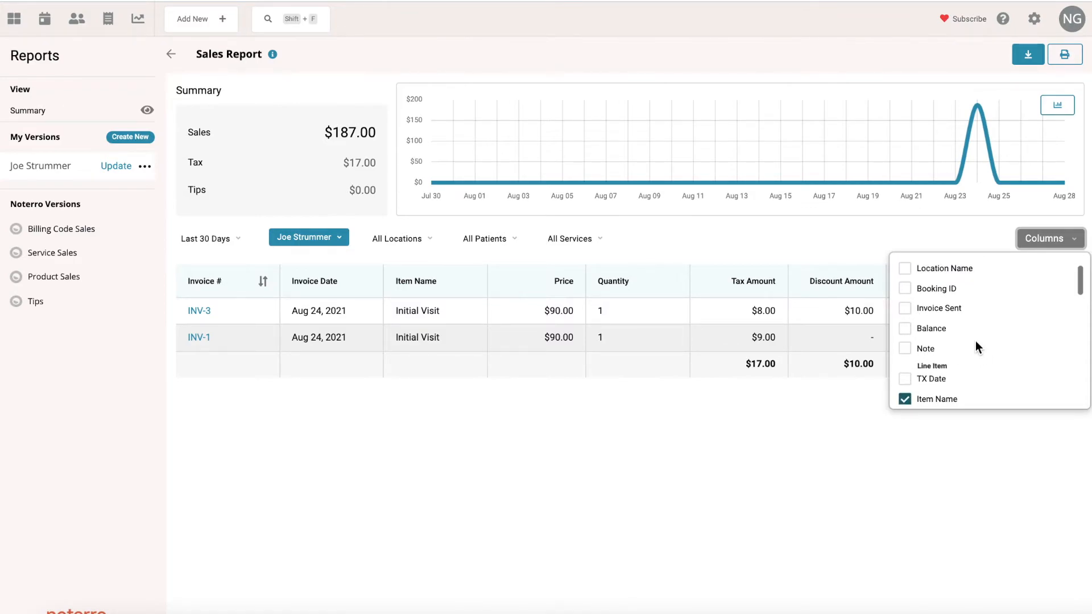
pyautogui.scroll(-3)
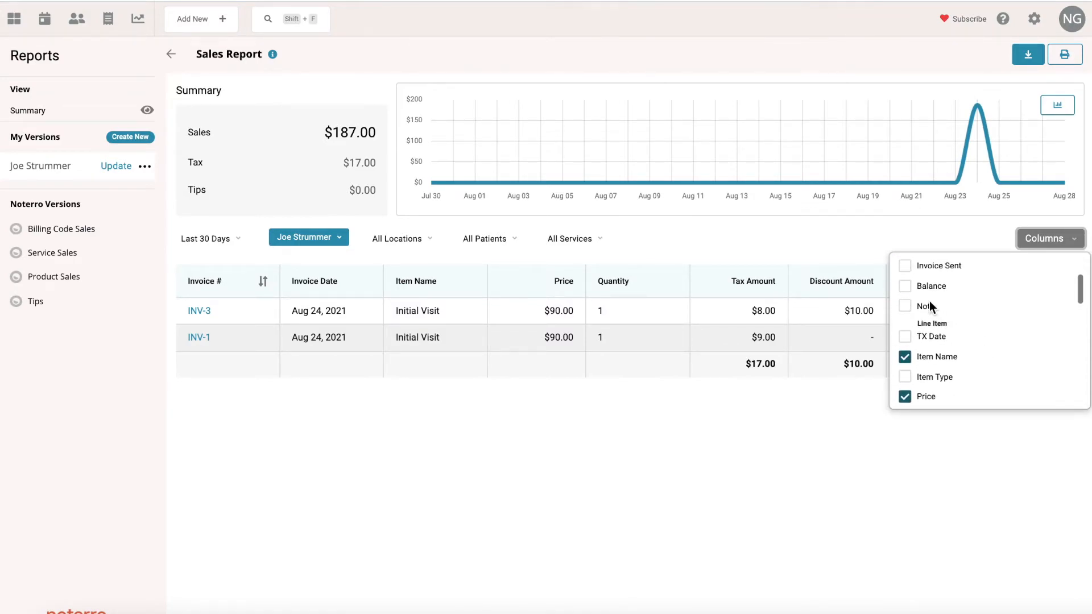
pyautogui.moveTo(910, 292)
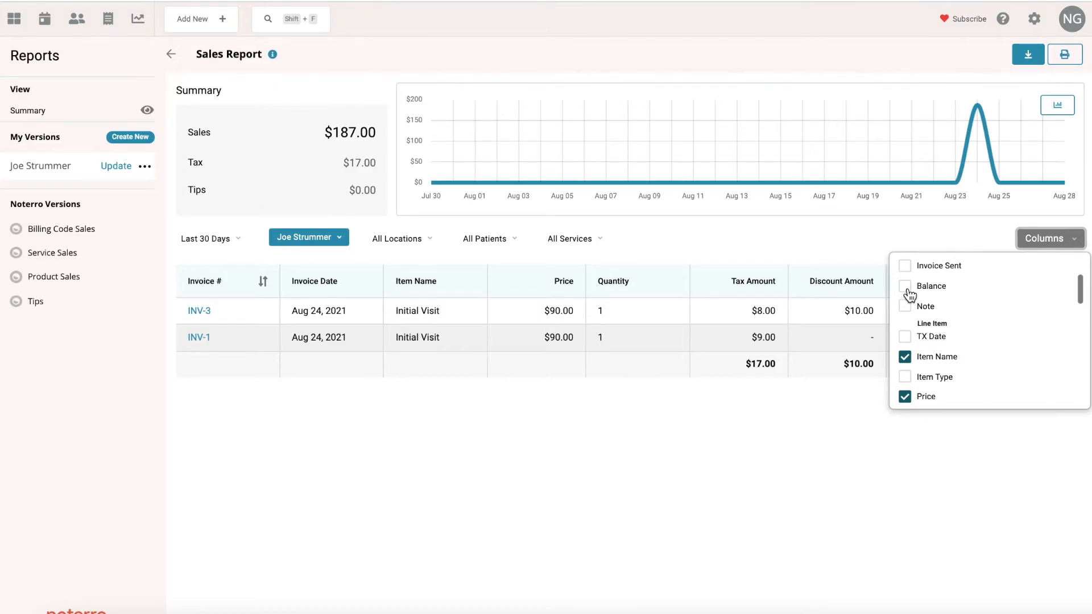
pyautogui.click(904, 286)
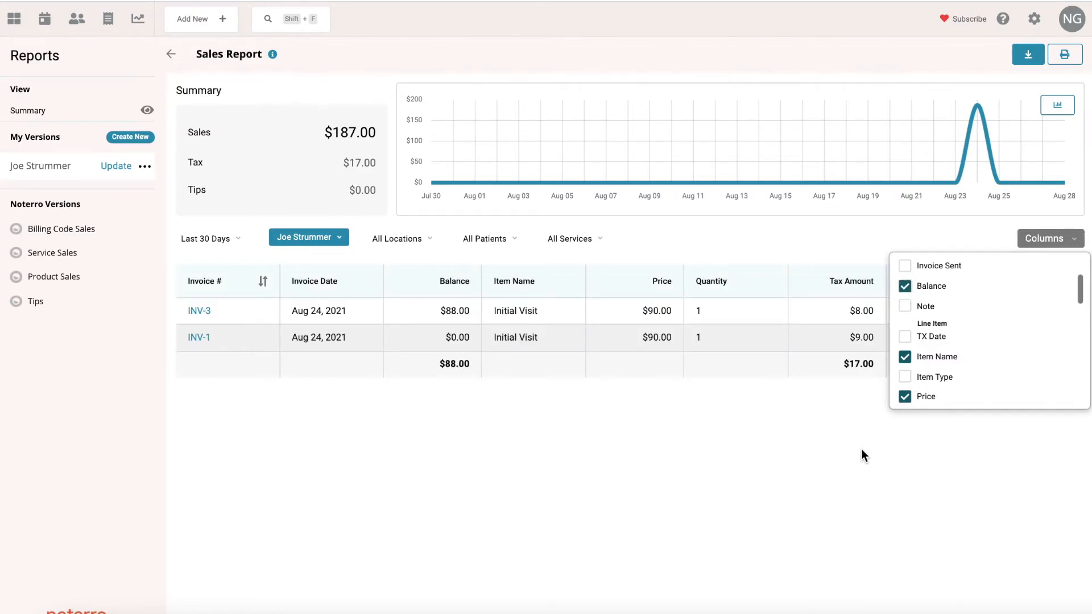
pyautogui.click(477, 265)
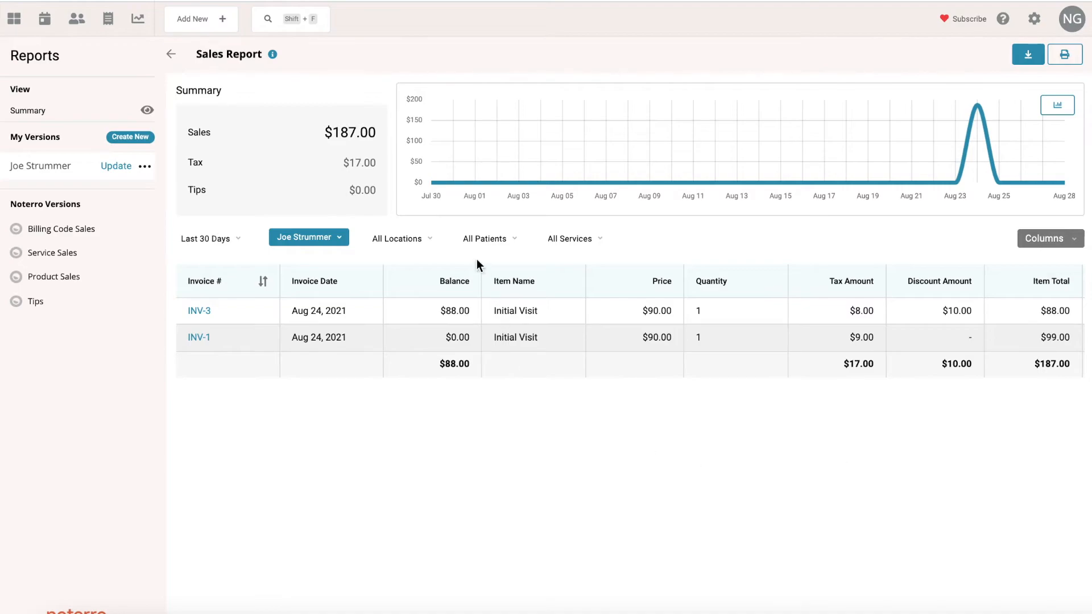
pyautogui.moveTo(473, 448)
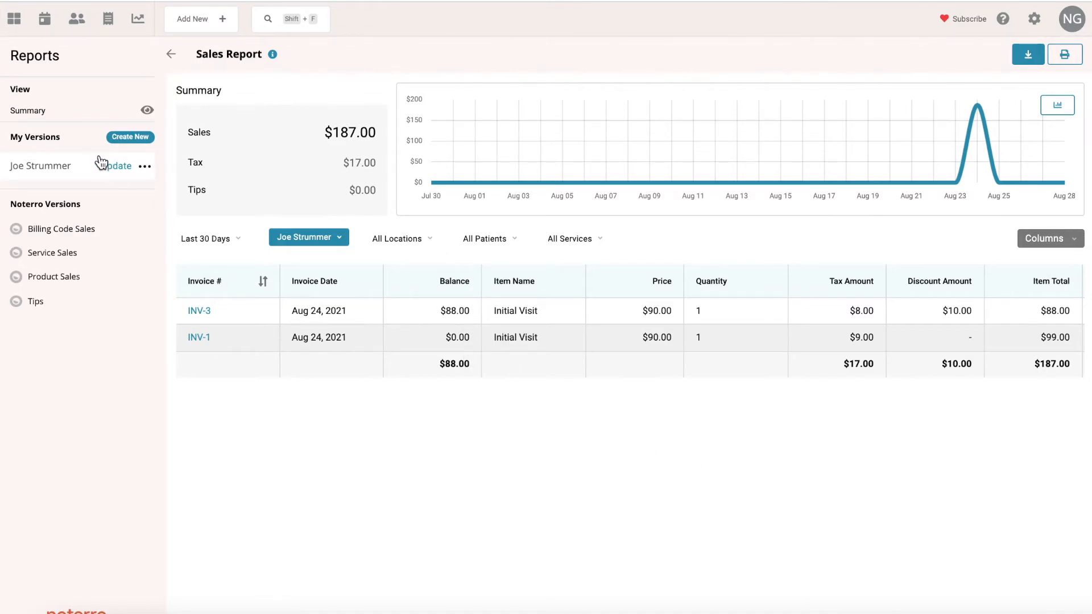
# Update the Joe Strummer version with the current configuration.
pyautogui.click(116, 166)
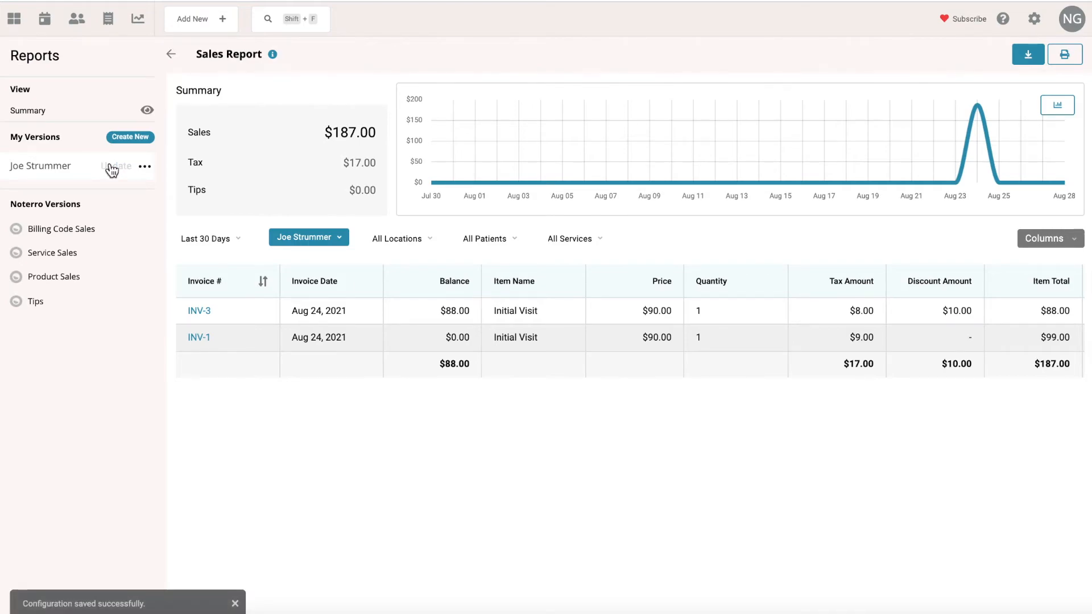
pyautogui.moveTo(27, 201)
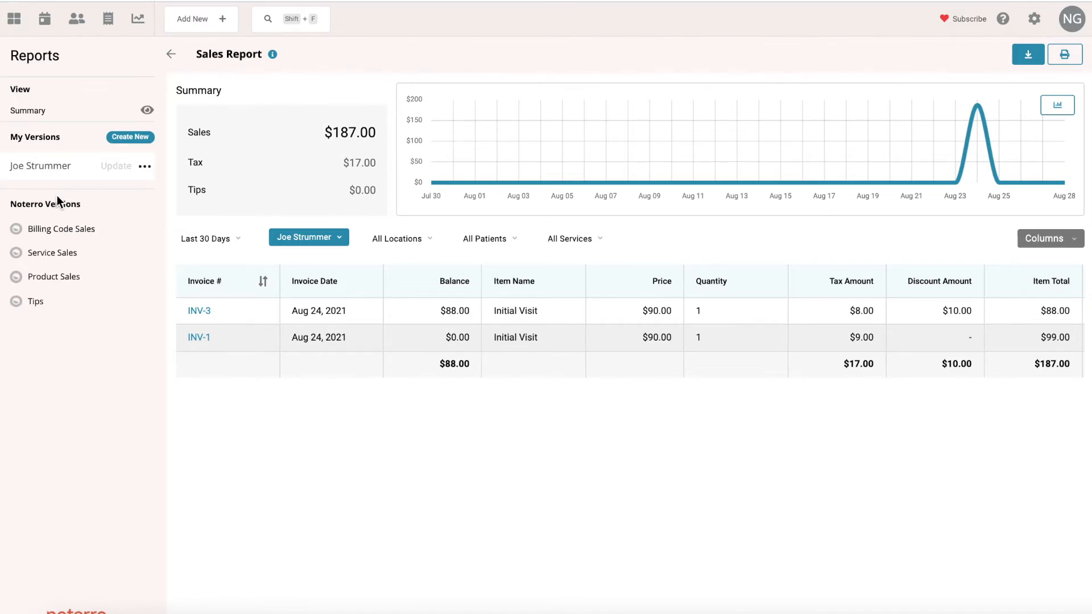
pyautogui.moveTo(43, 155)
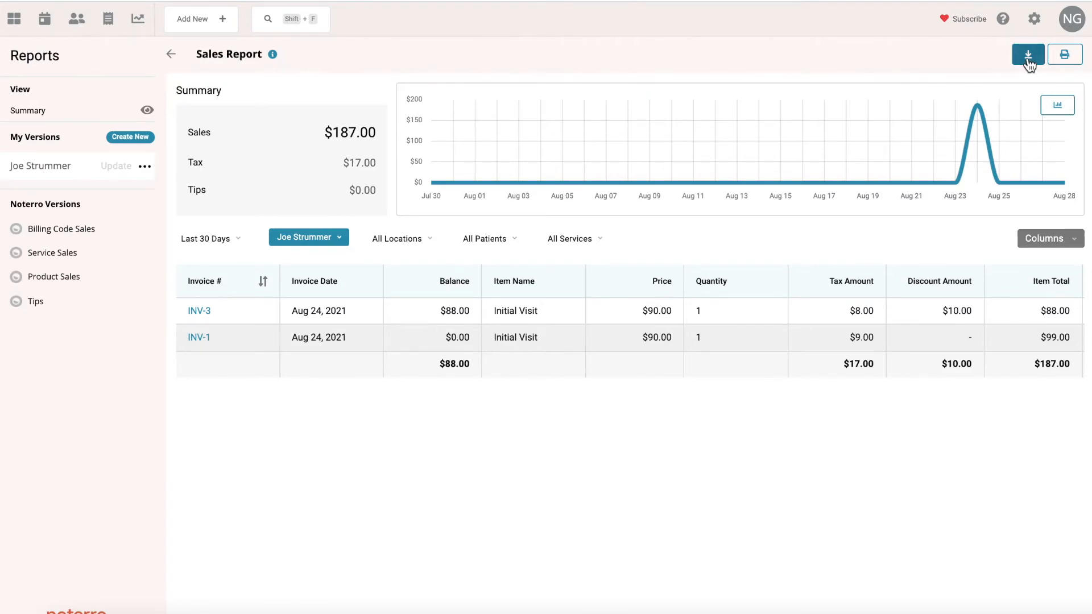
pyautogui.moveTo(1064, 55)
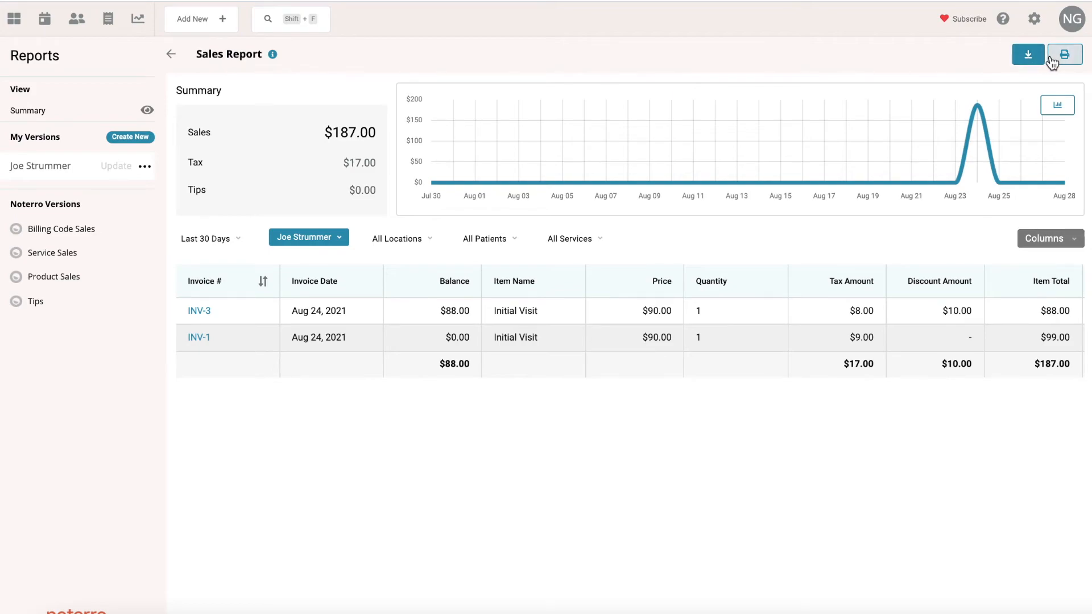
pyautogui.moveTo(937, 389)
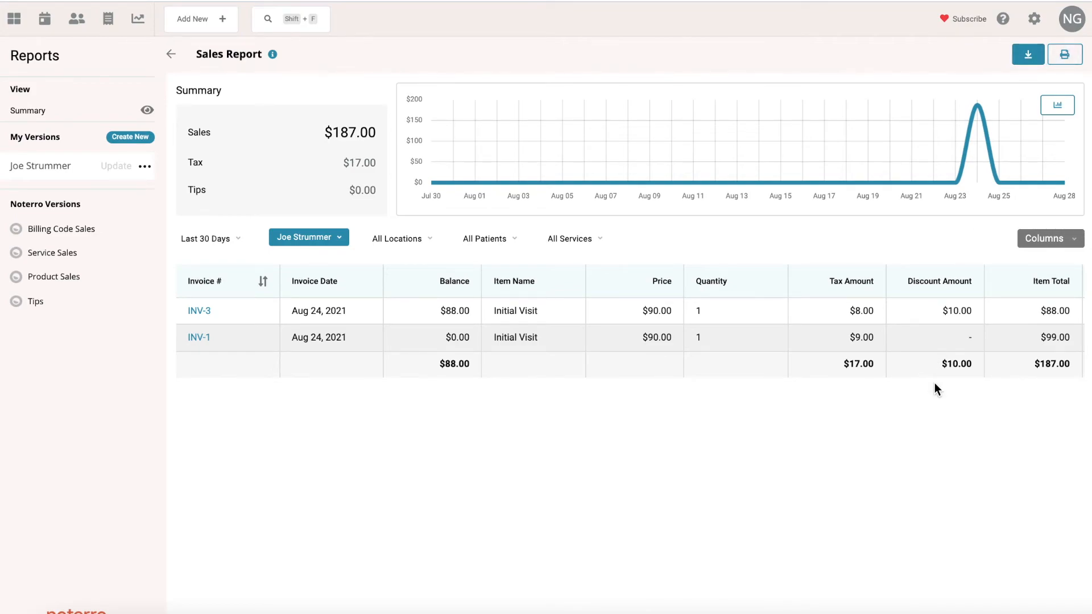
pyautogui.moveTo(1049, 237)
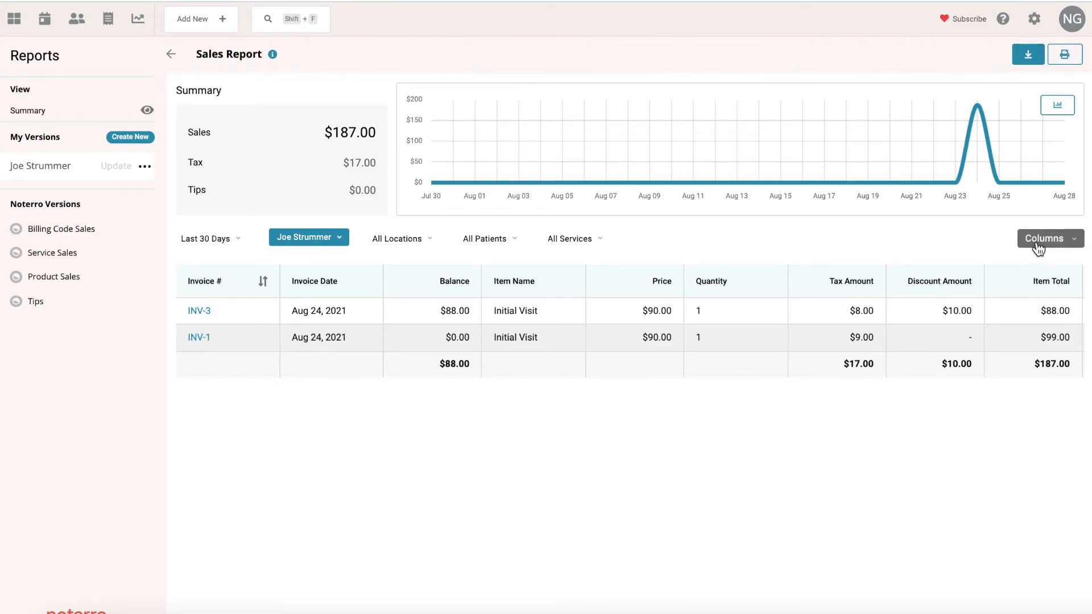
pyautogui.moveTo(1051, 433)
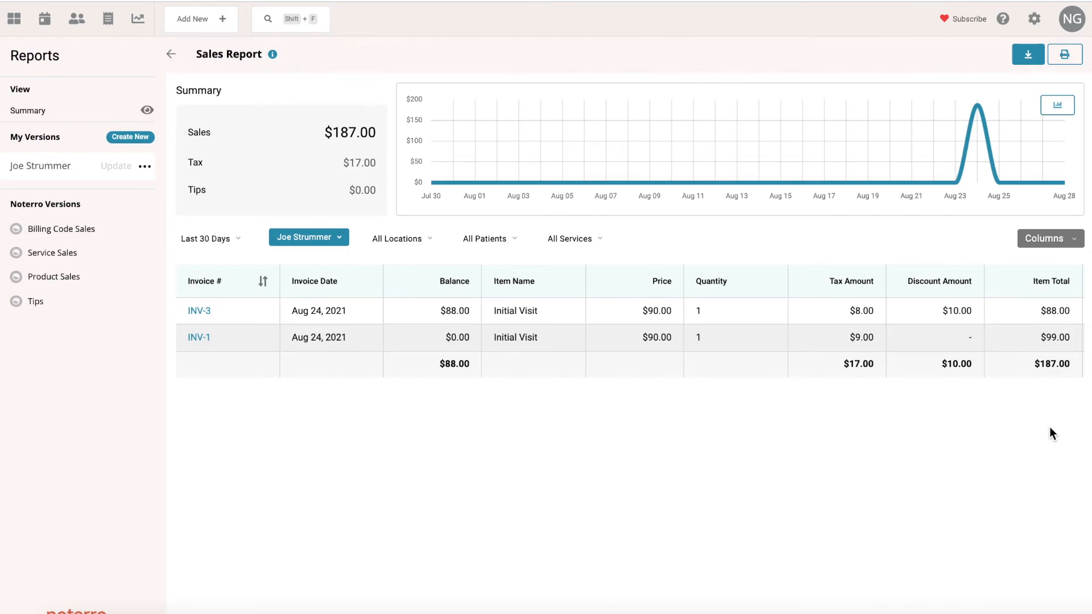